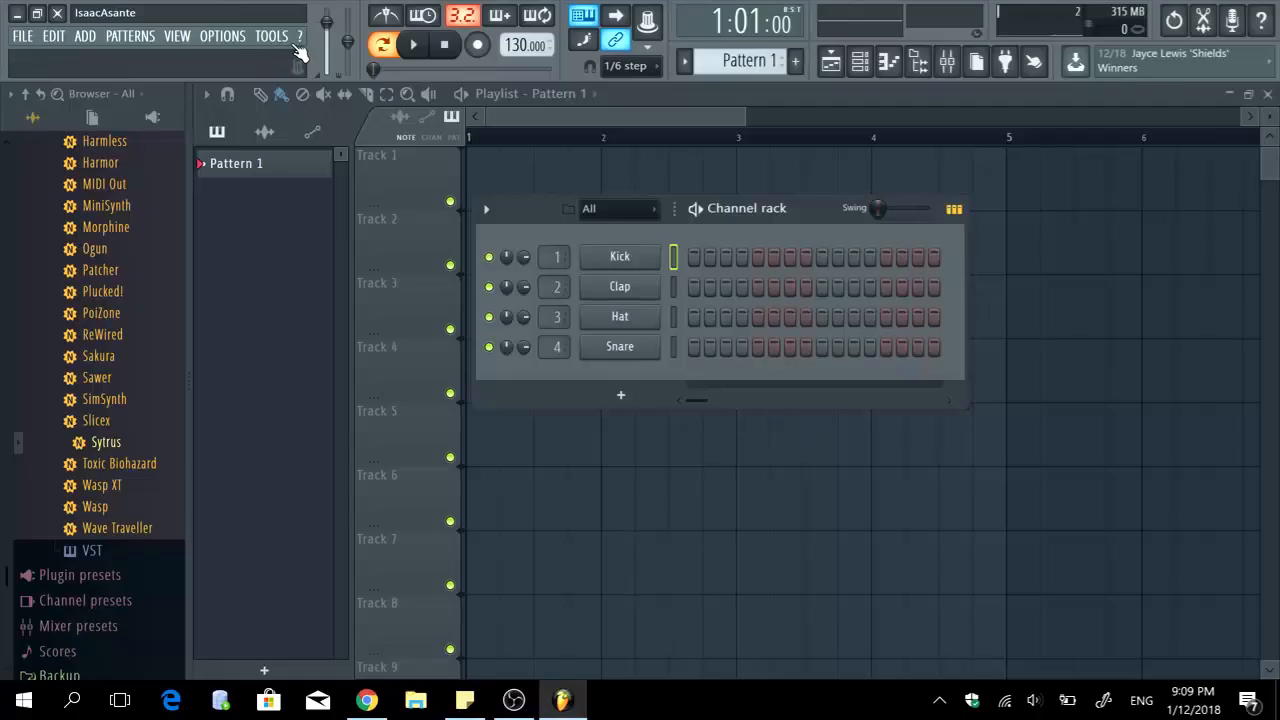
Step: Open About... from the ? menu to view version and registration details
{"action": "left_click", "coordinate": [300, 36]}
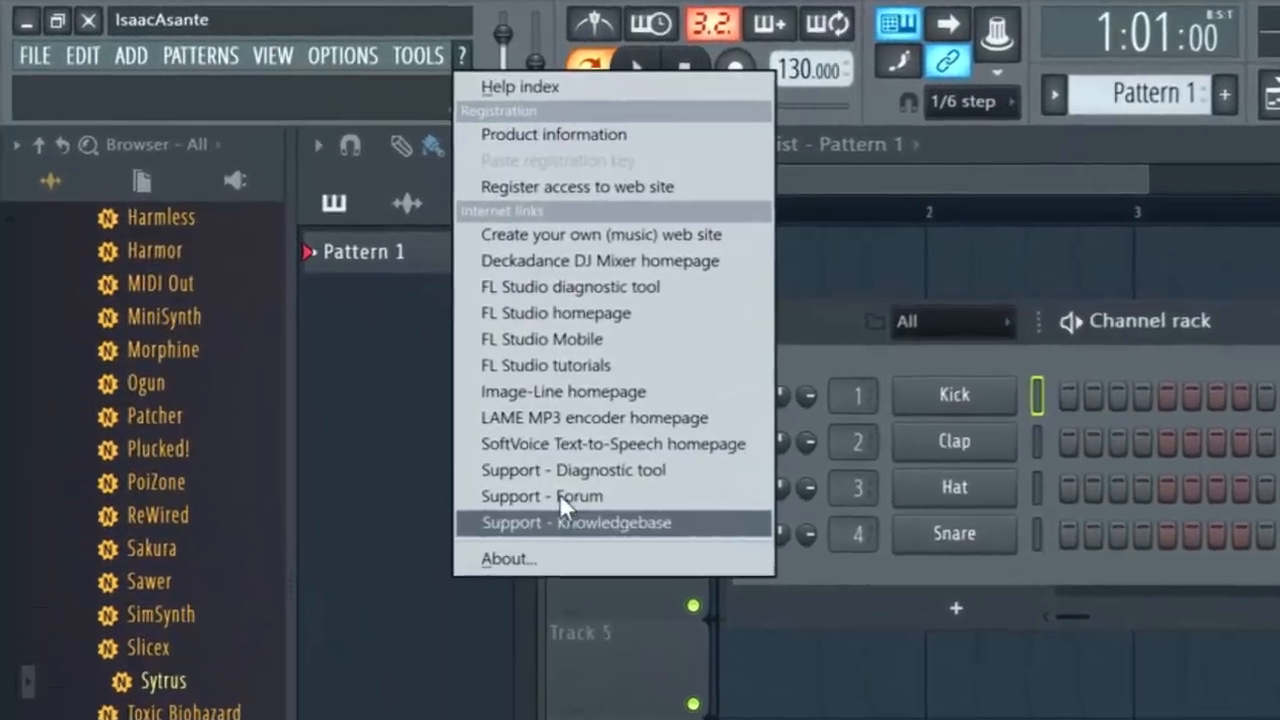
{"action": "left_click", "coordinate": [509, 560]}
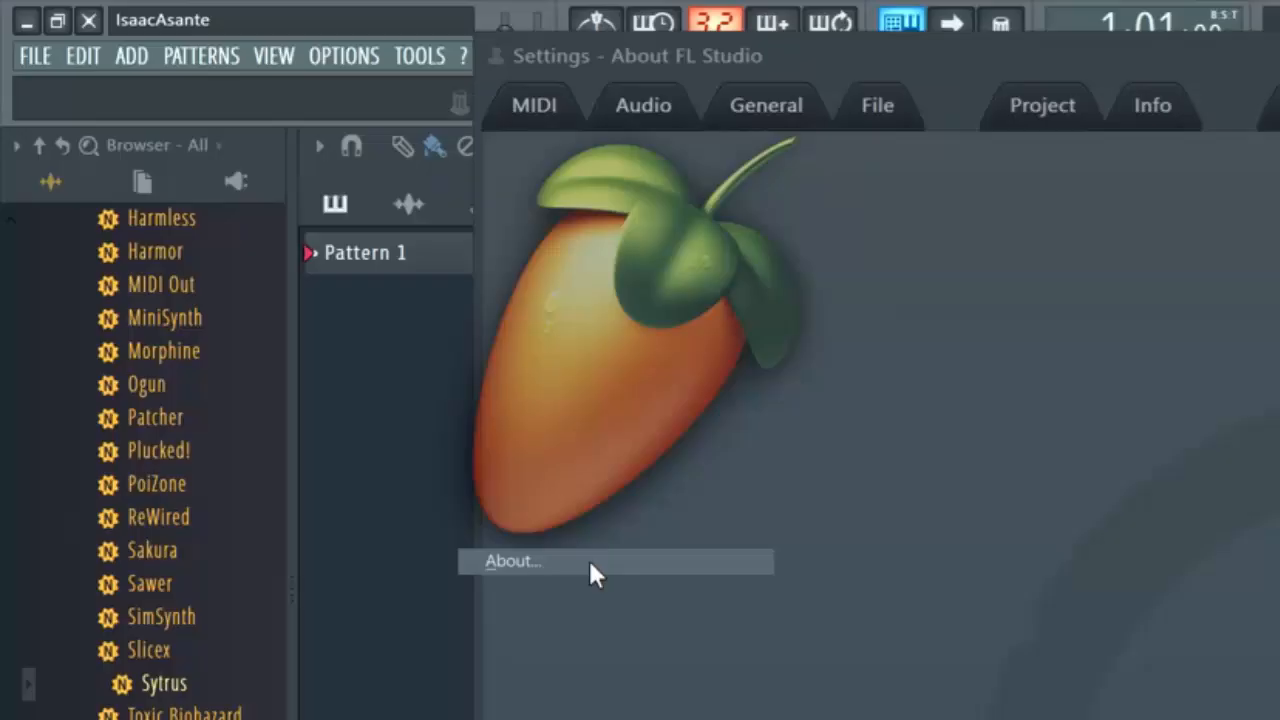
{"action": "left_click", "coordinate": [512, 561]}
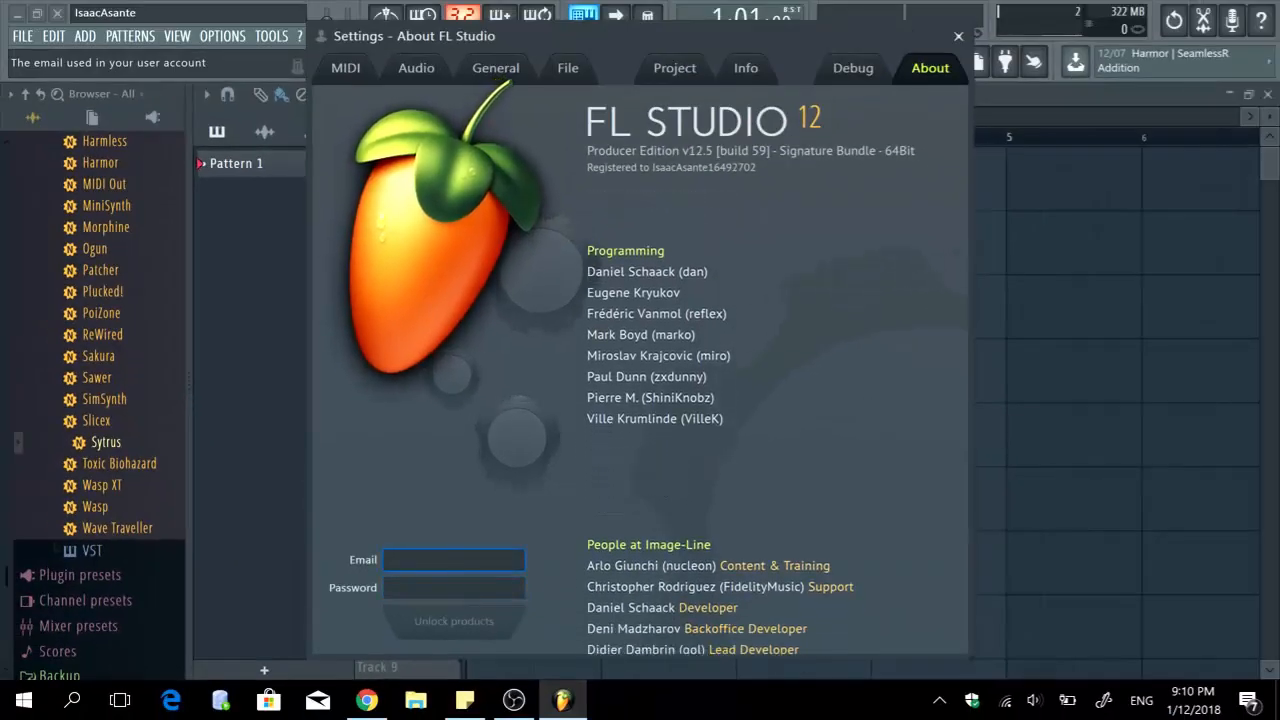
Step: Unlock products with the Image-Line account and dismiss the success message
{"action": "scroll", "scroll_direction": "down", "scroll_amount": 3}
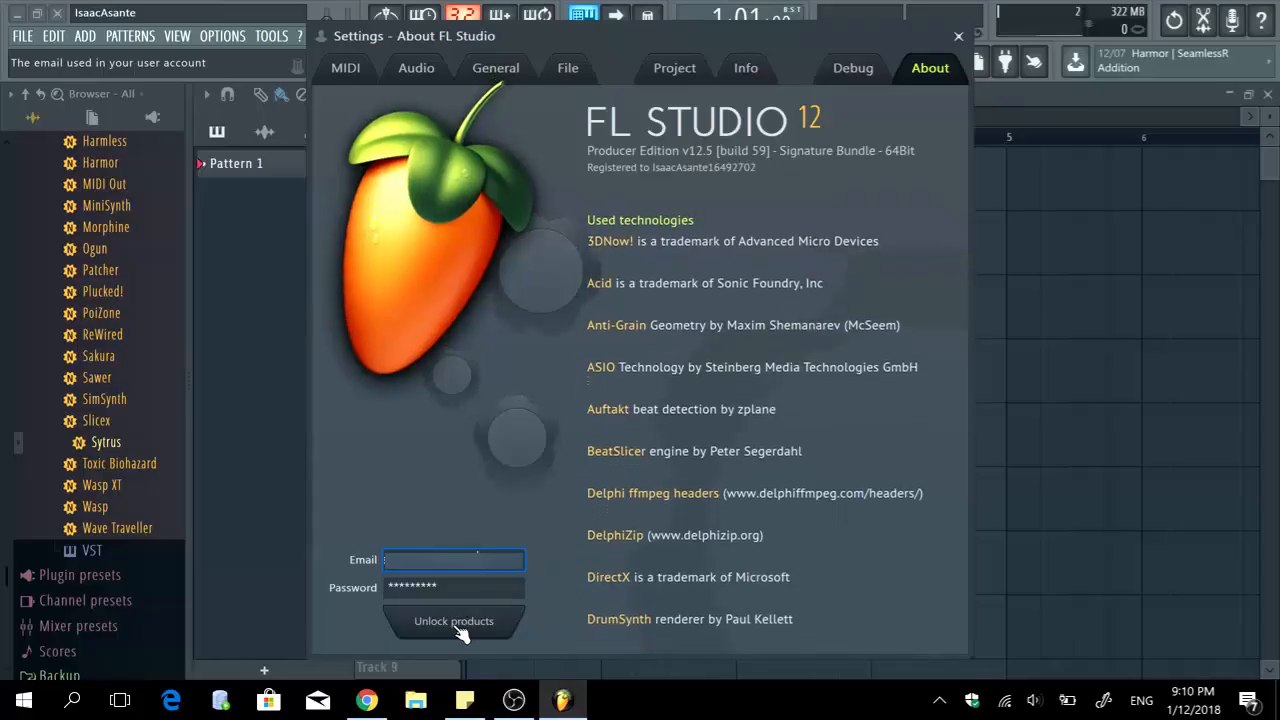
{"action": "left_click", "coordinate": [452, 621]}
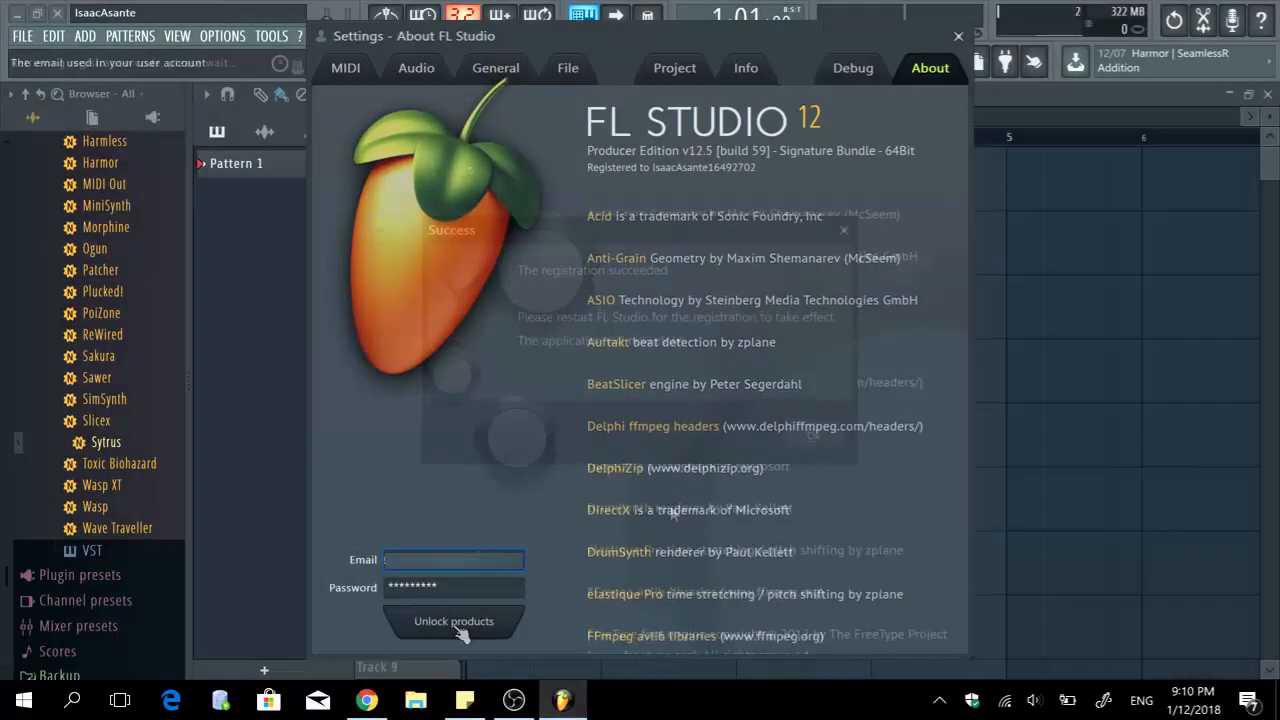
{"action": "left_click", "coordinate": [453, 621]}
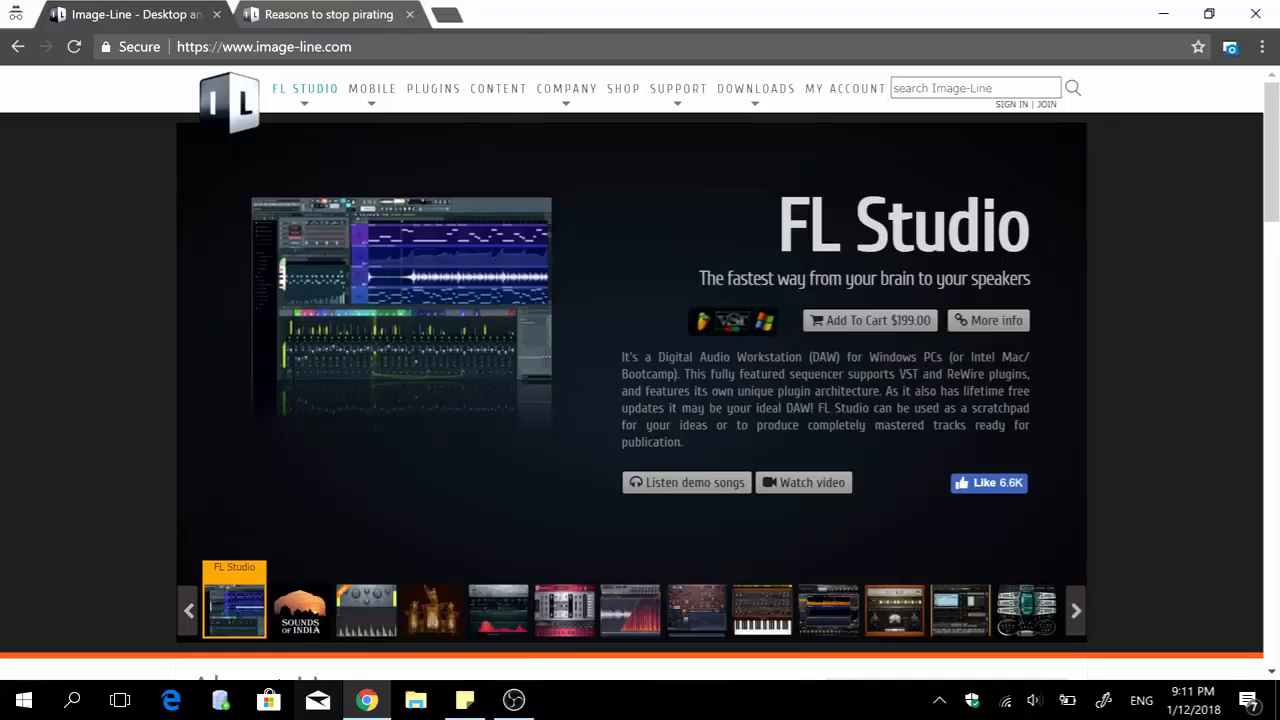
{"action": "mouse_move", "coordinate": [315, 427]}
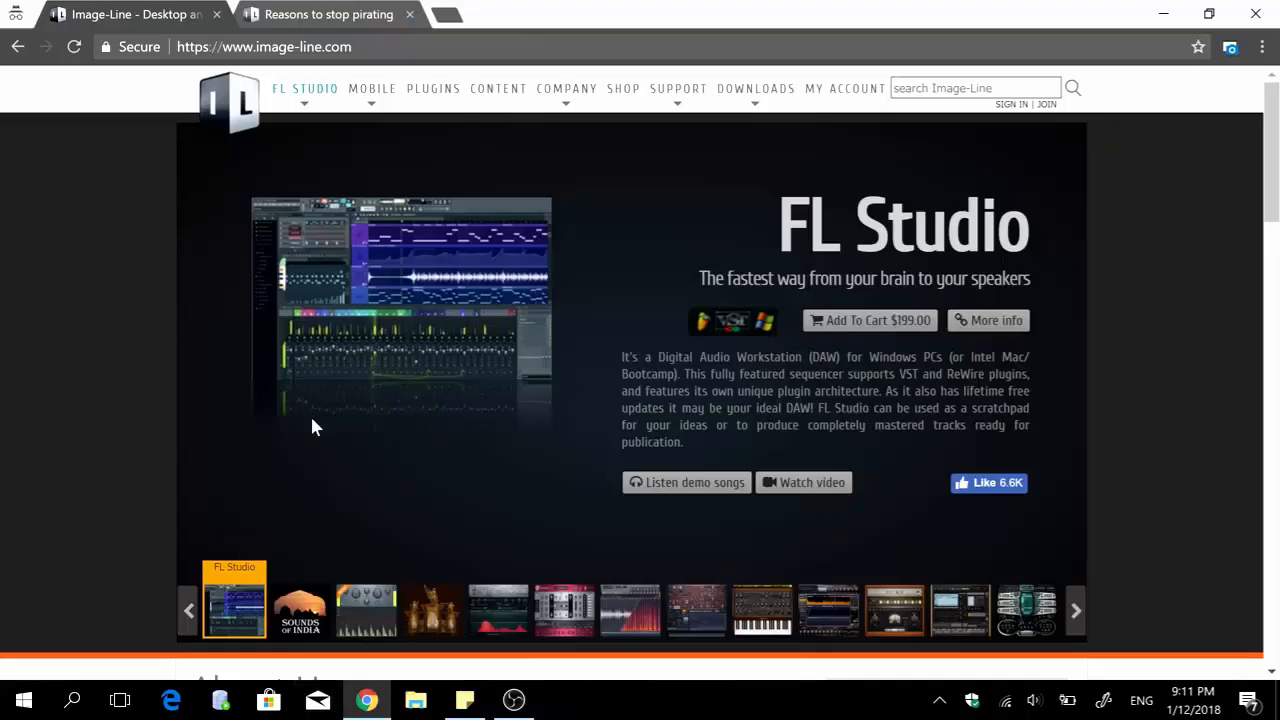
{"action": "mouse_move", "coordinate": [411, 170]}
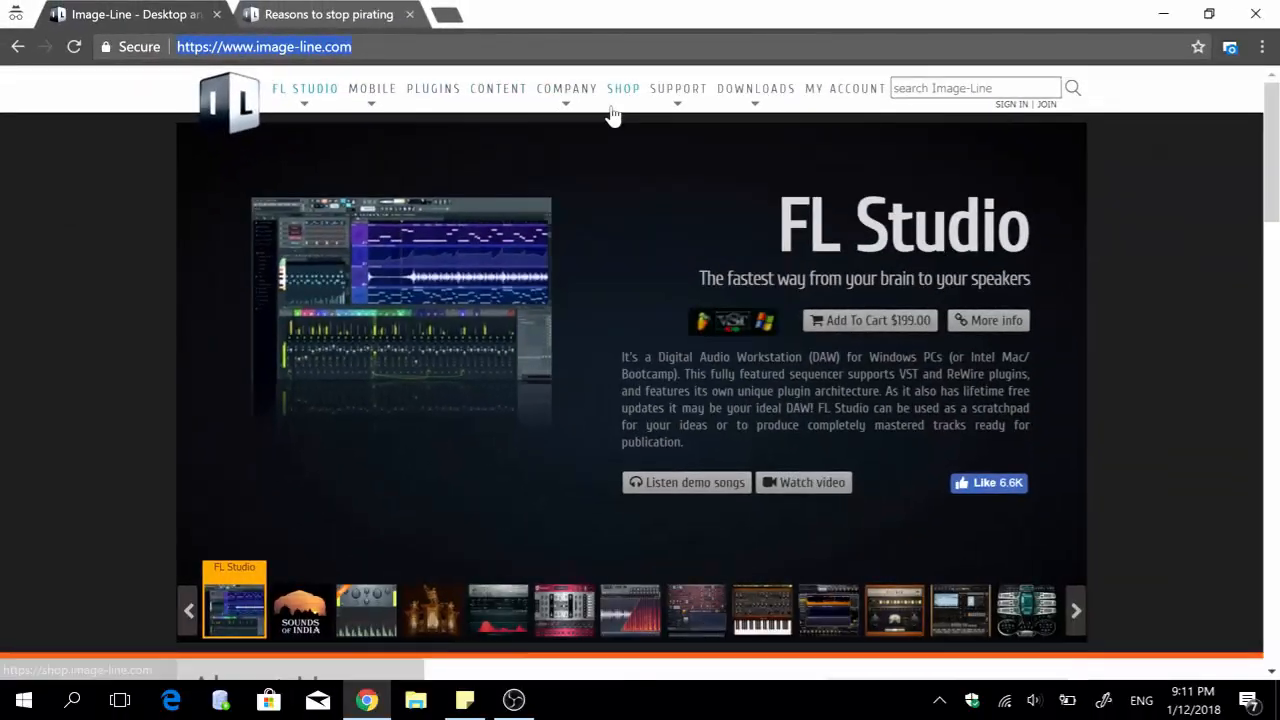
{"action": "mouse_move", "coordinate": [1010, 104]}
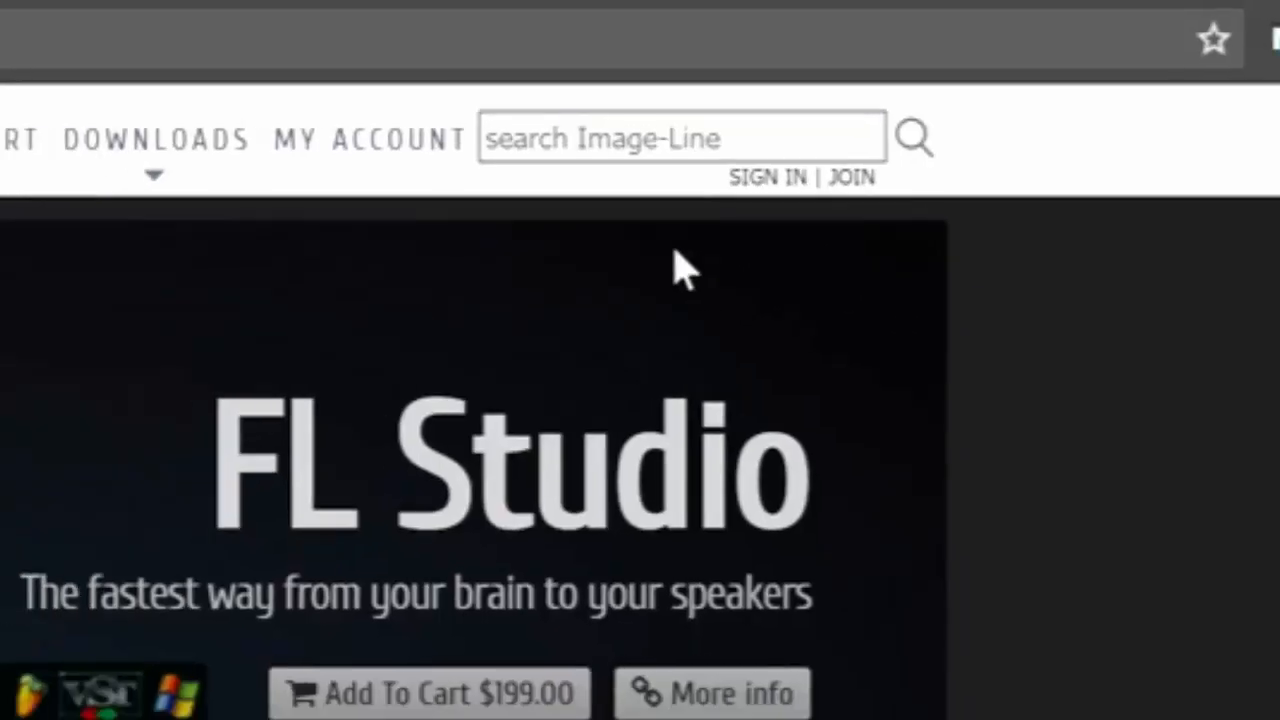
Step: Go to the SIGN IN page from the image-line.com header
{"action": "left_click", "coordinate": [768, 178]}
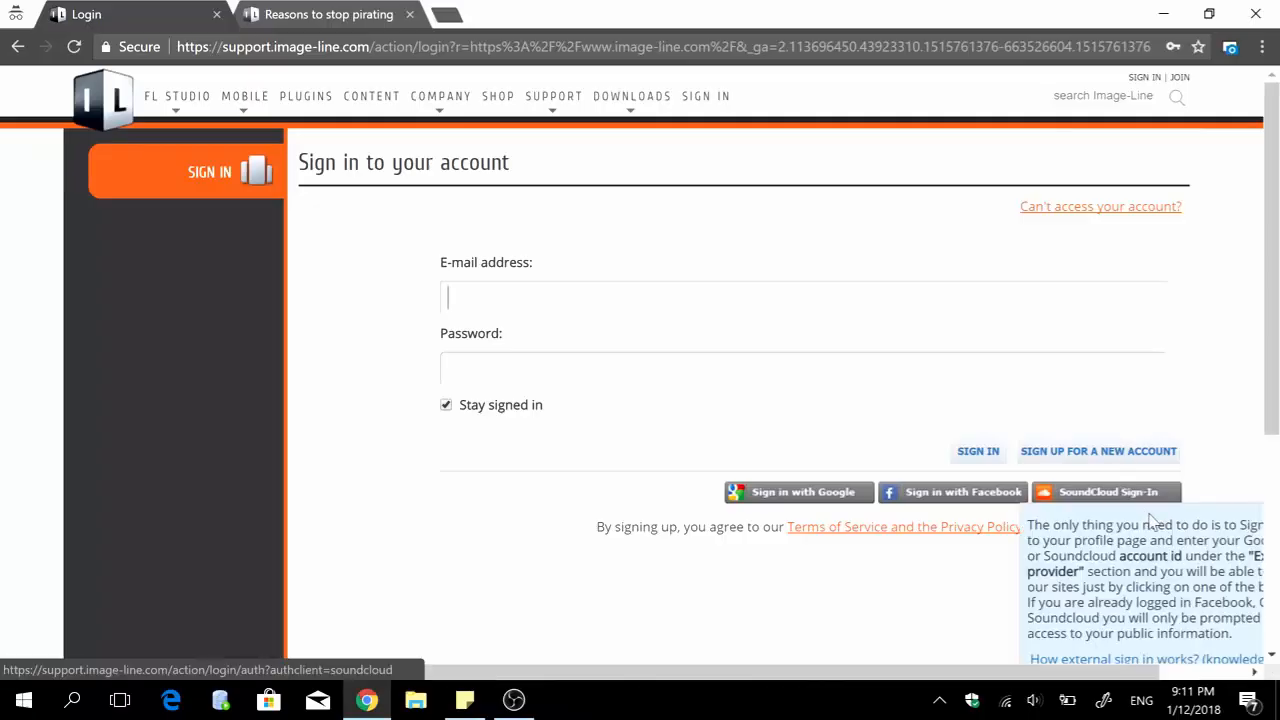
Step: Sign in with the account e-mail and password to reach the welcome dashboard
{"action": "left_click", "coordinate": [978, 452]}
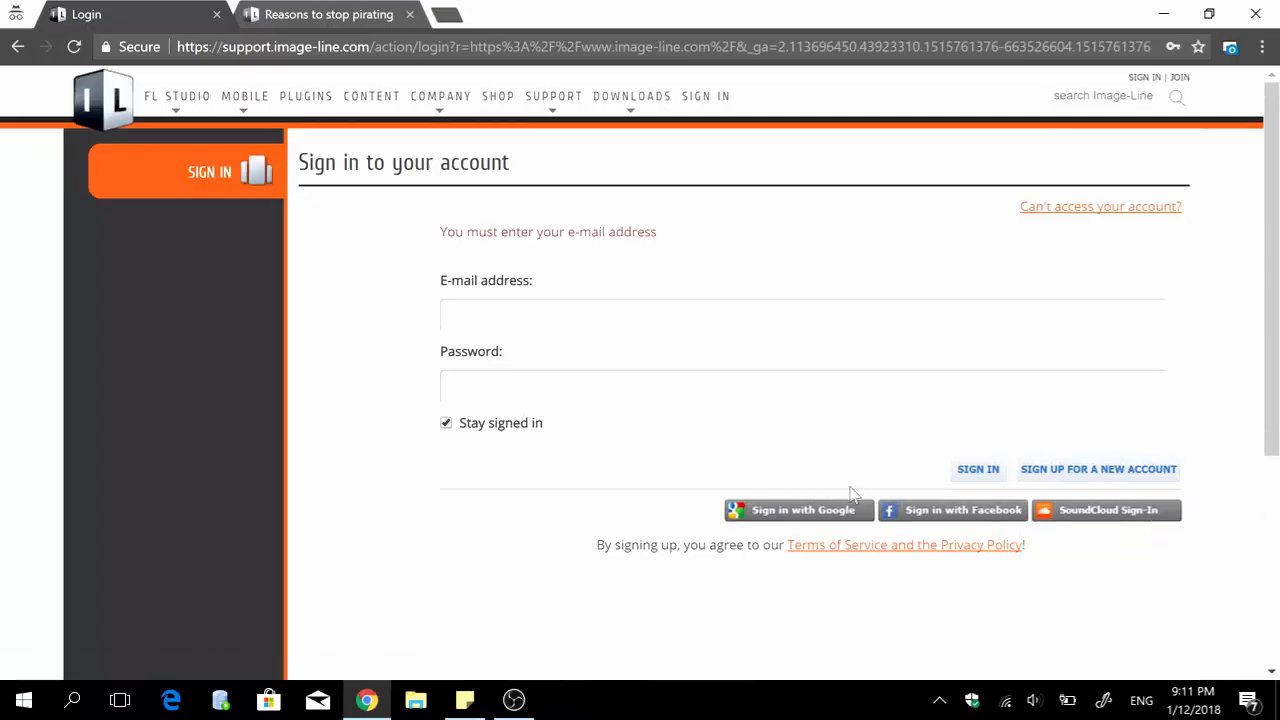
{"action": "mouse_move", "coordinate": [1109, 510]}
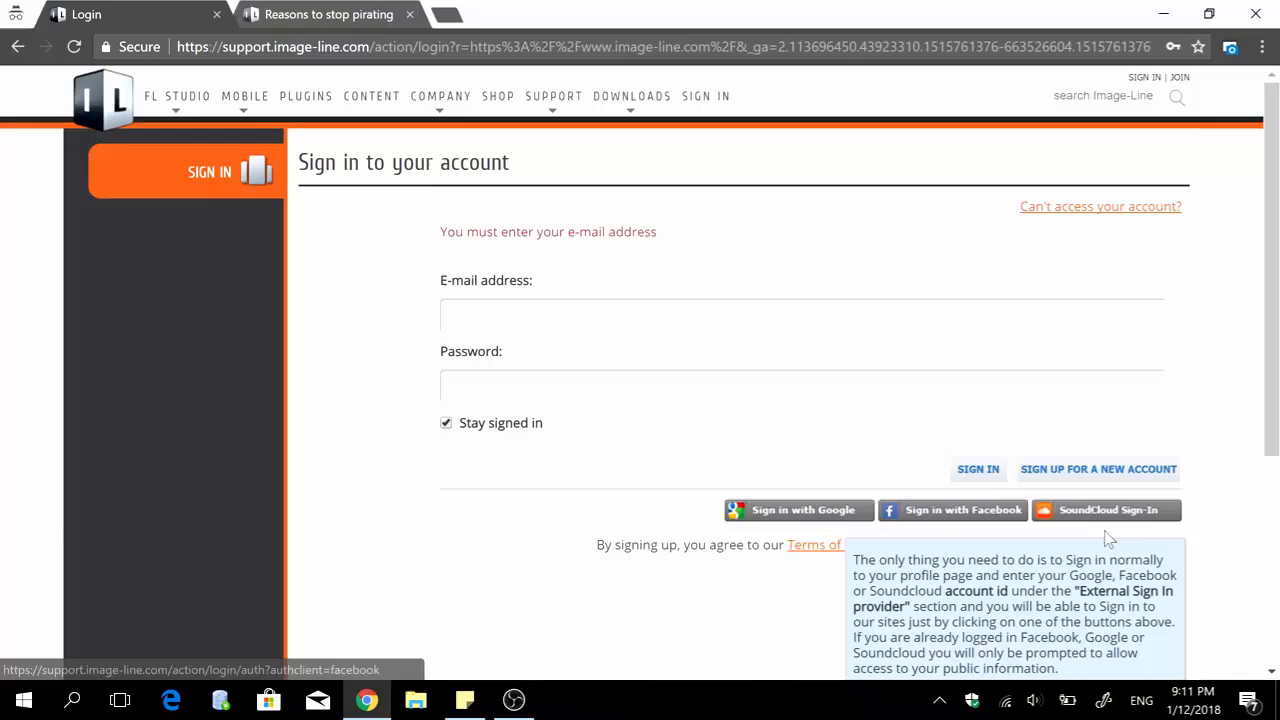
{"action": "mouse_move", "coordinate": [1108, 538]}
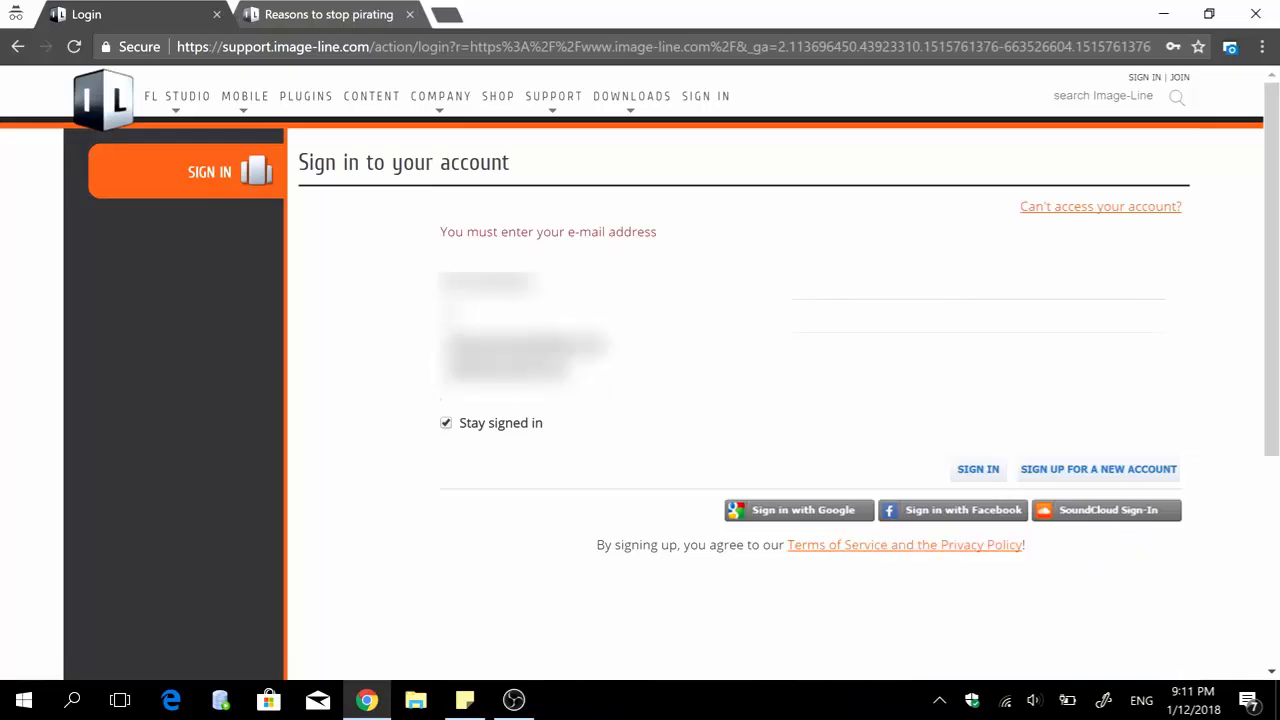
{"action": "left_click", "coordinate": [978, 469]}
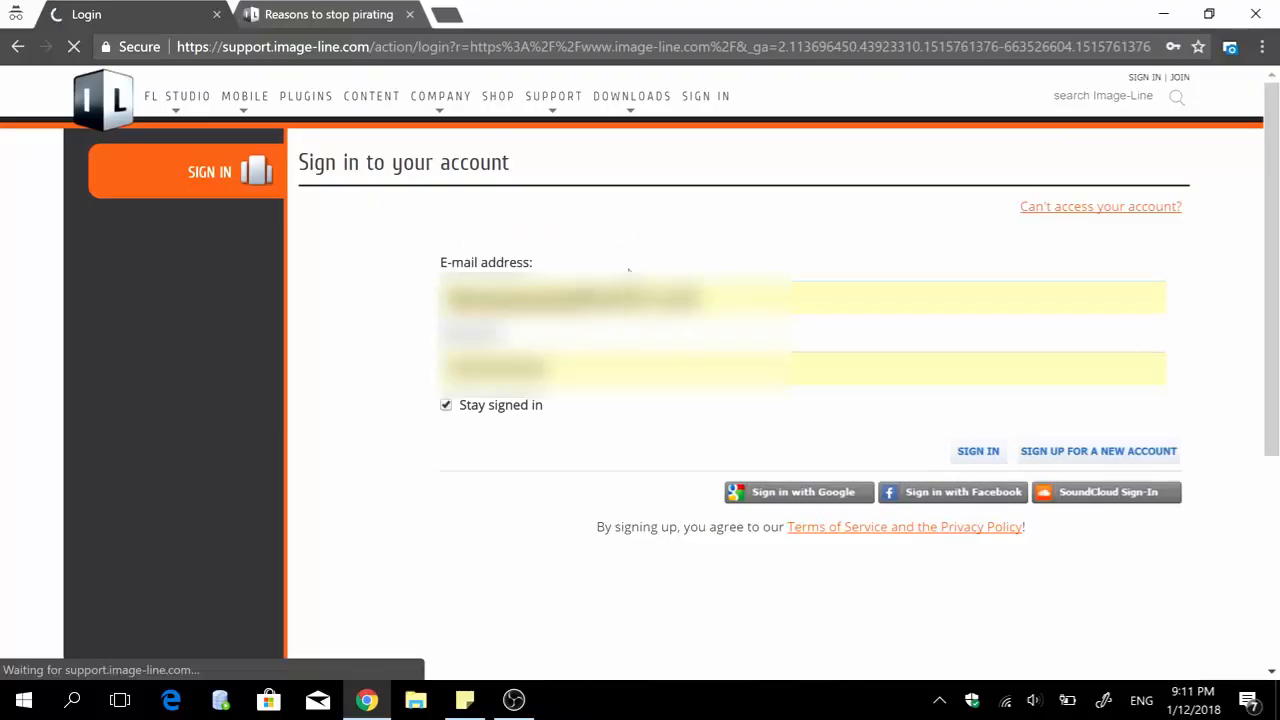
{"action": "left_click", "coordinate": [978, 451]}
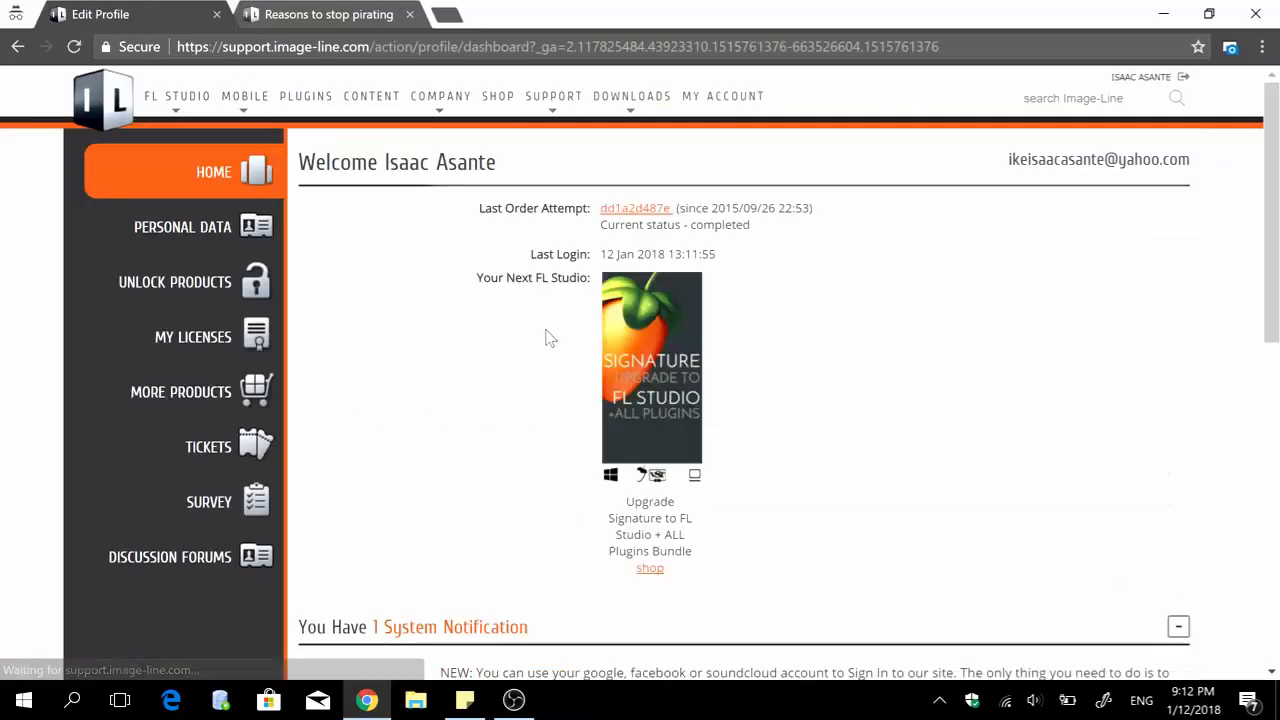
{"action": "mouse_move", "coordinate": [580, 378]}
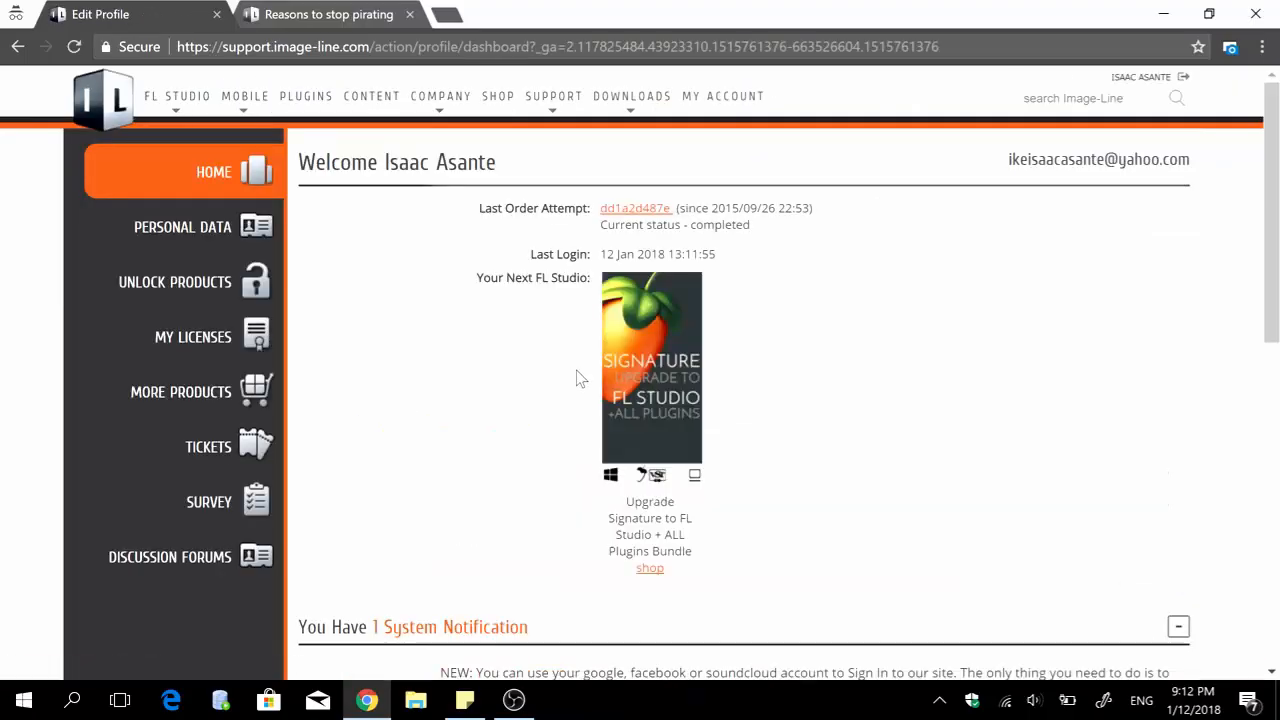
{"action": "mouse_move", "coordinate": [650, 535]}
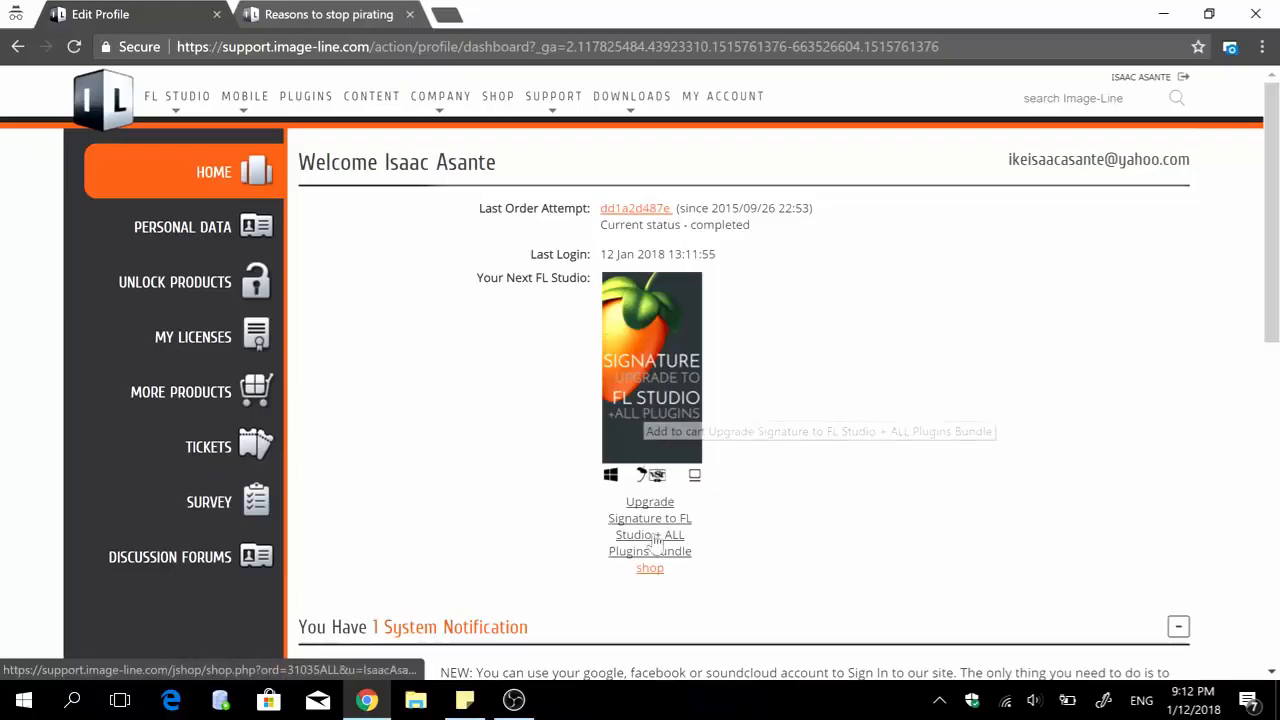
{"action": "mouse_move", "coordinate": [657, 440]}
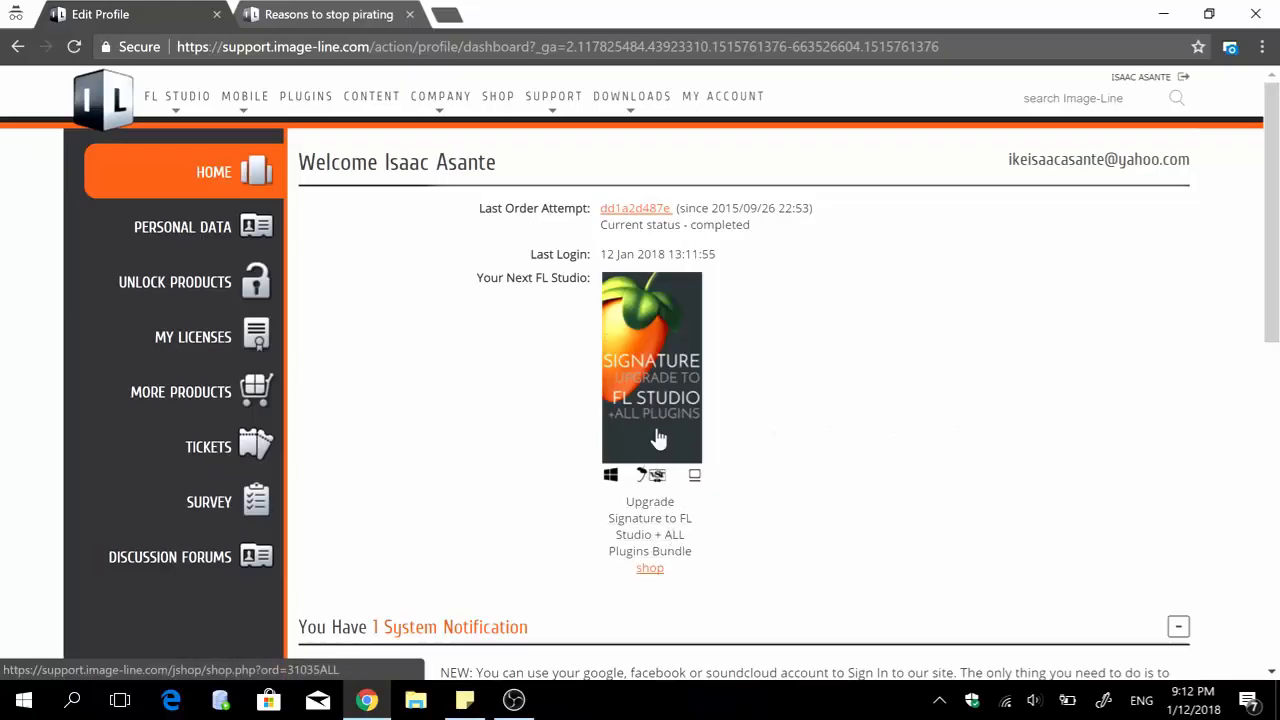
{"action": "mouse_move", "coordinate": [200, 340]}
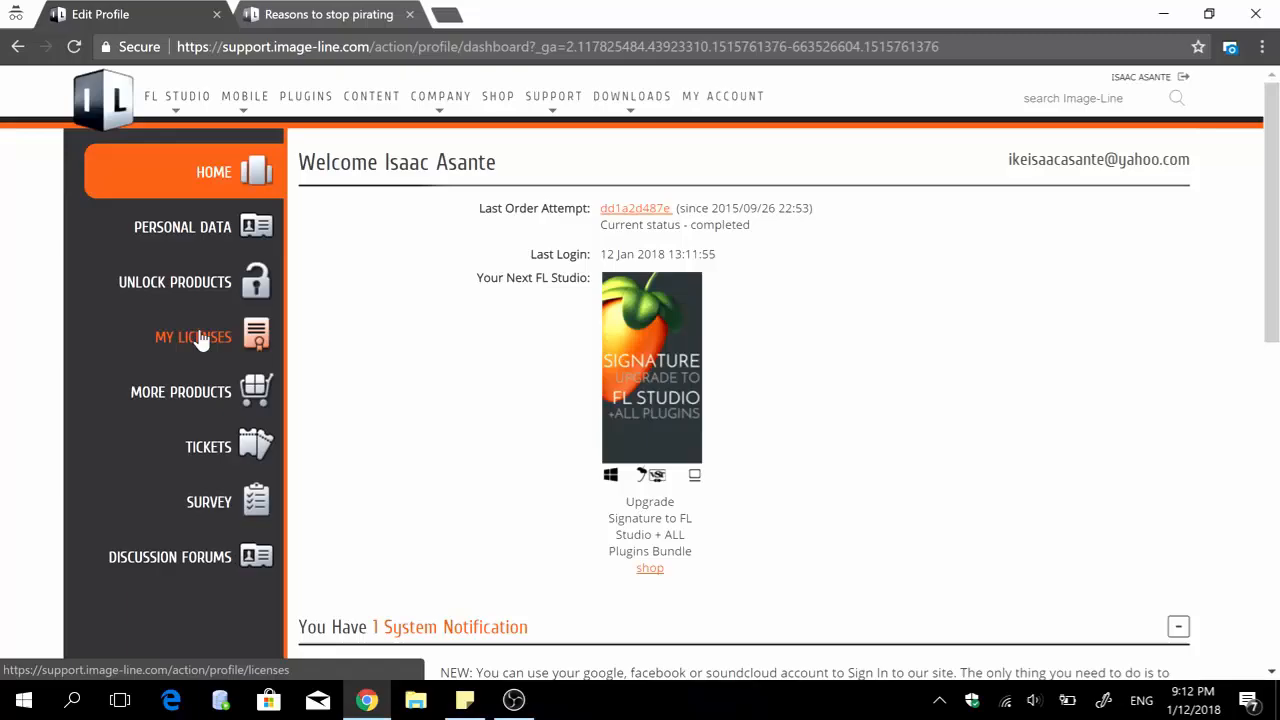
Step: Open MY LICENSES from the dashboard sidebar
{"action": "left_click", "coordinate": [192, 337]}
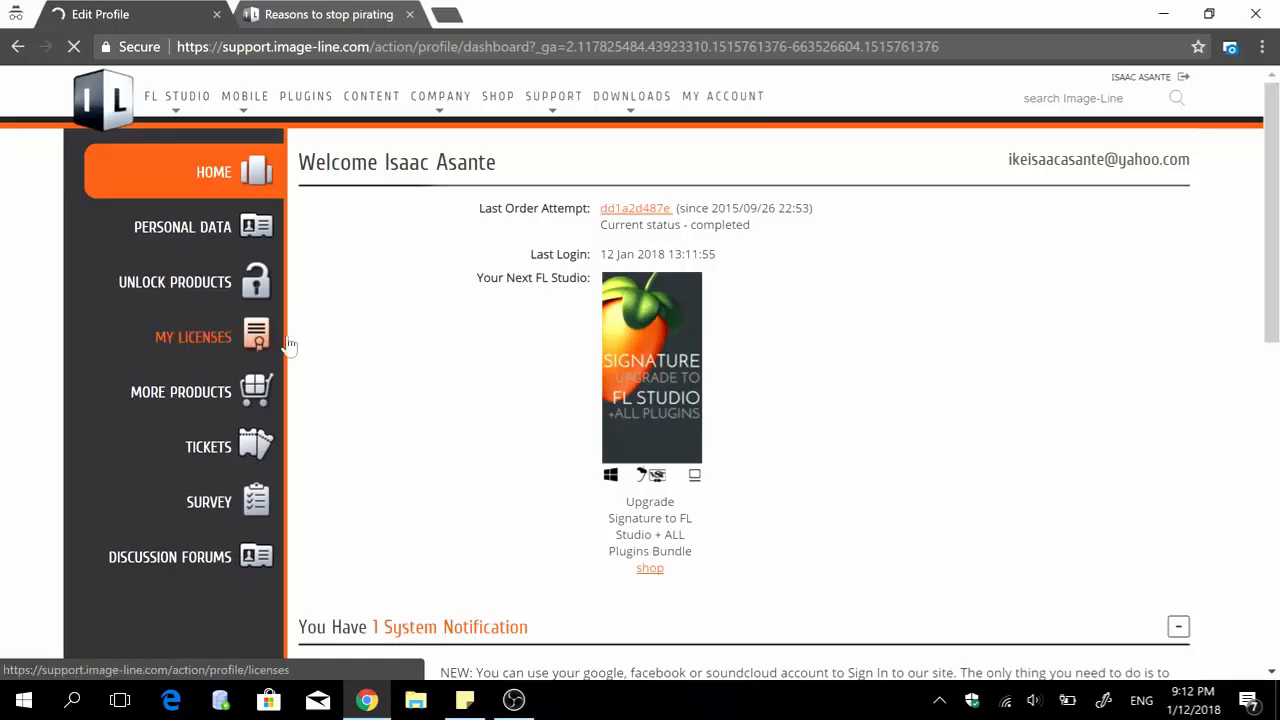
Step: Expand the FL Studio Signature Bundle license and scroll through its details
{"action": "left_click", "coordinate": [192, 337]}
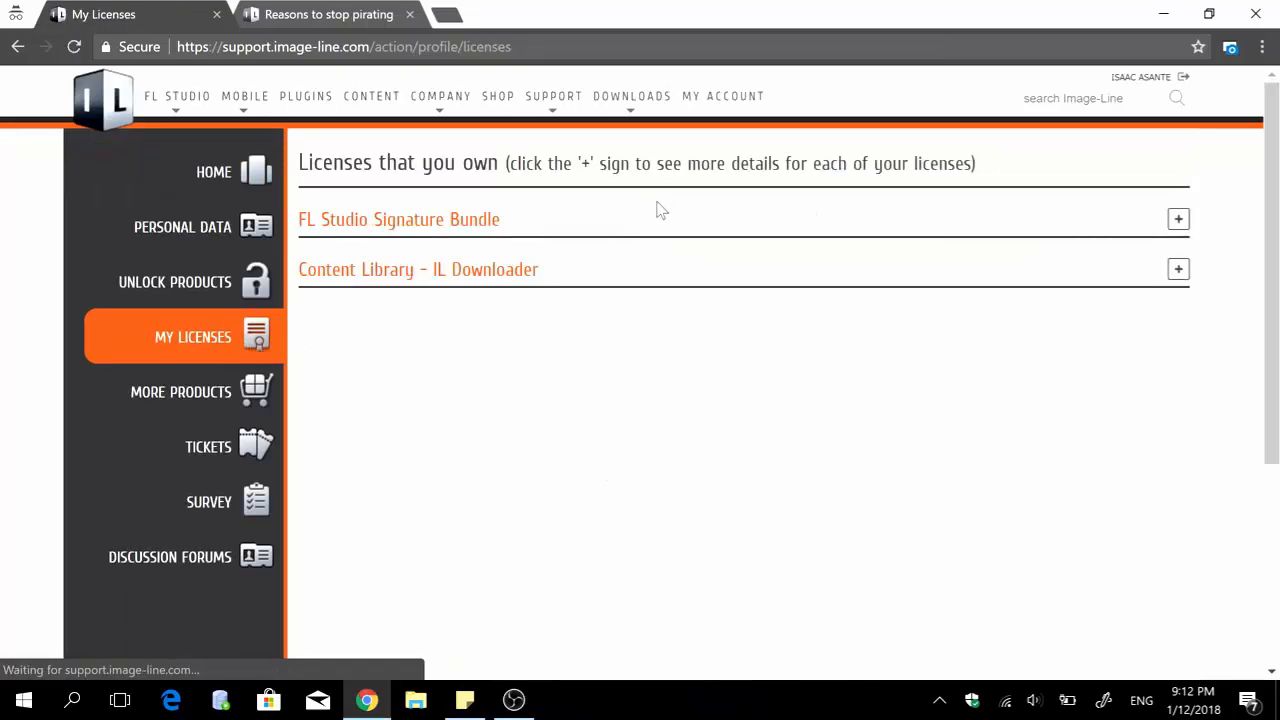
{"action": "left_click", "coordinate": [1178, 219]}
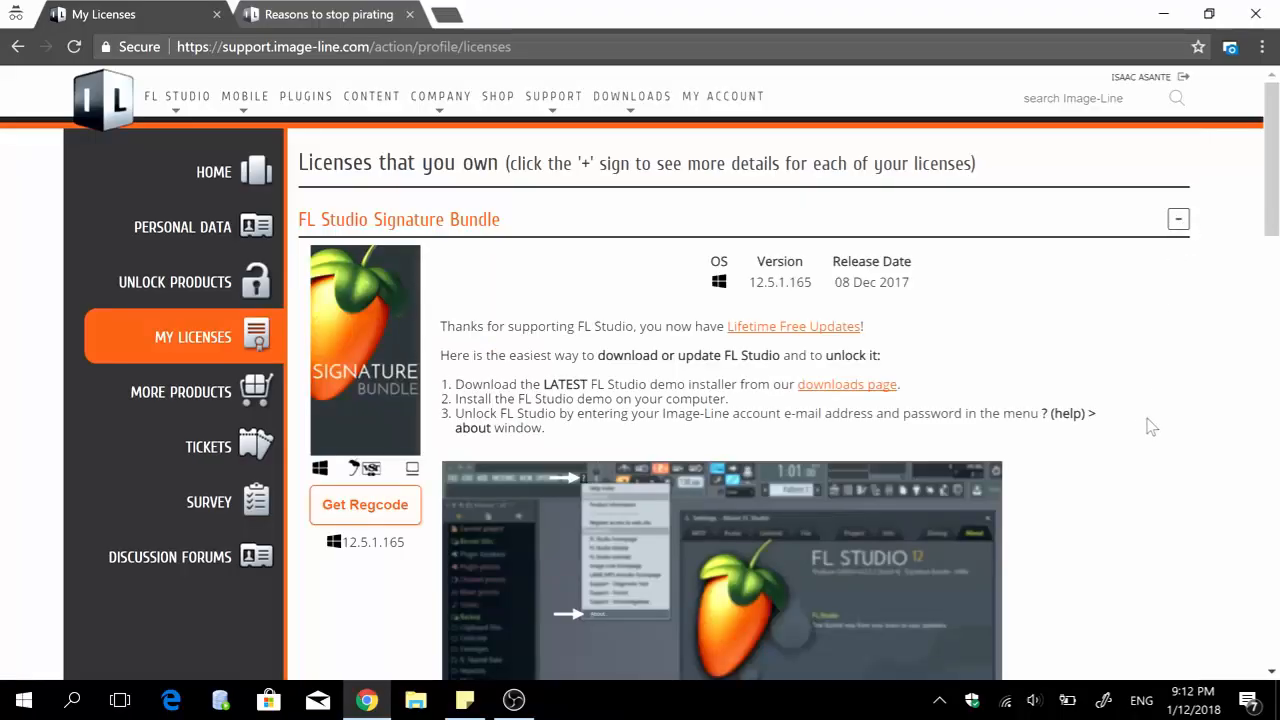
{"action": "scroll", "scroll_direction": "down", "scroll_amount": 3}
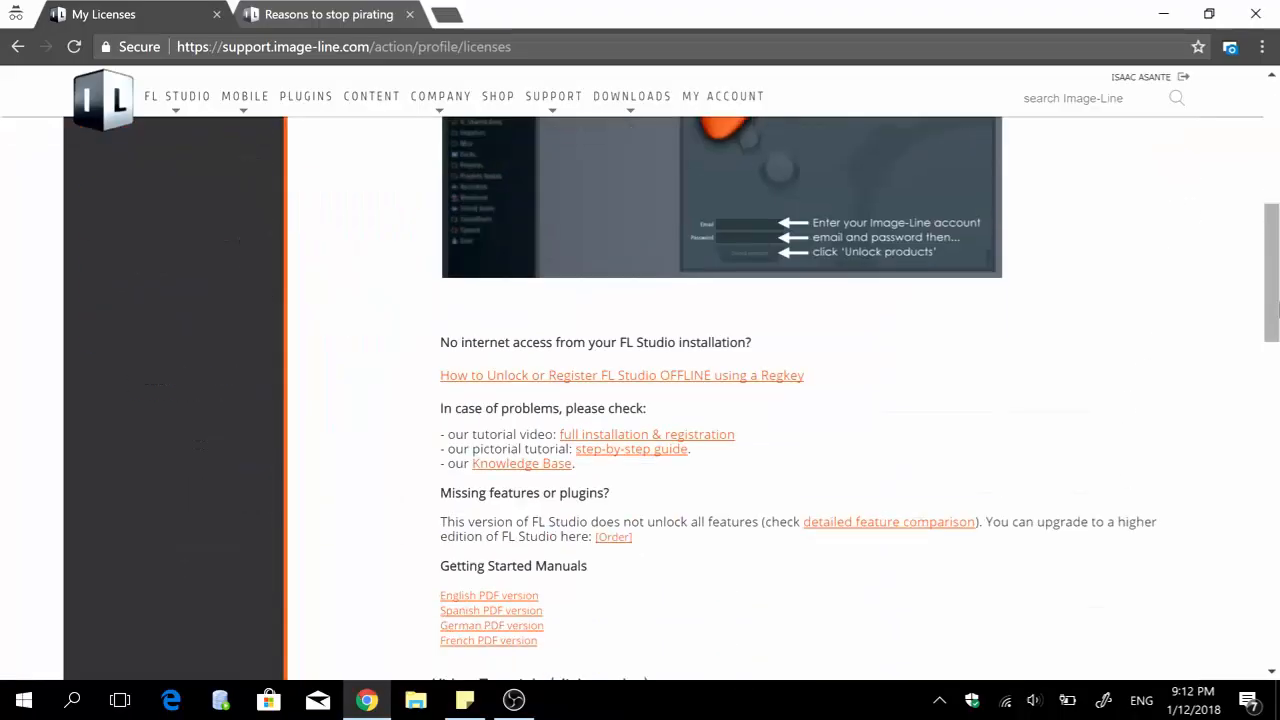
{"action": "scroll", "scroll_direction": "down", "scroll_amount": 3}
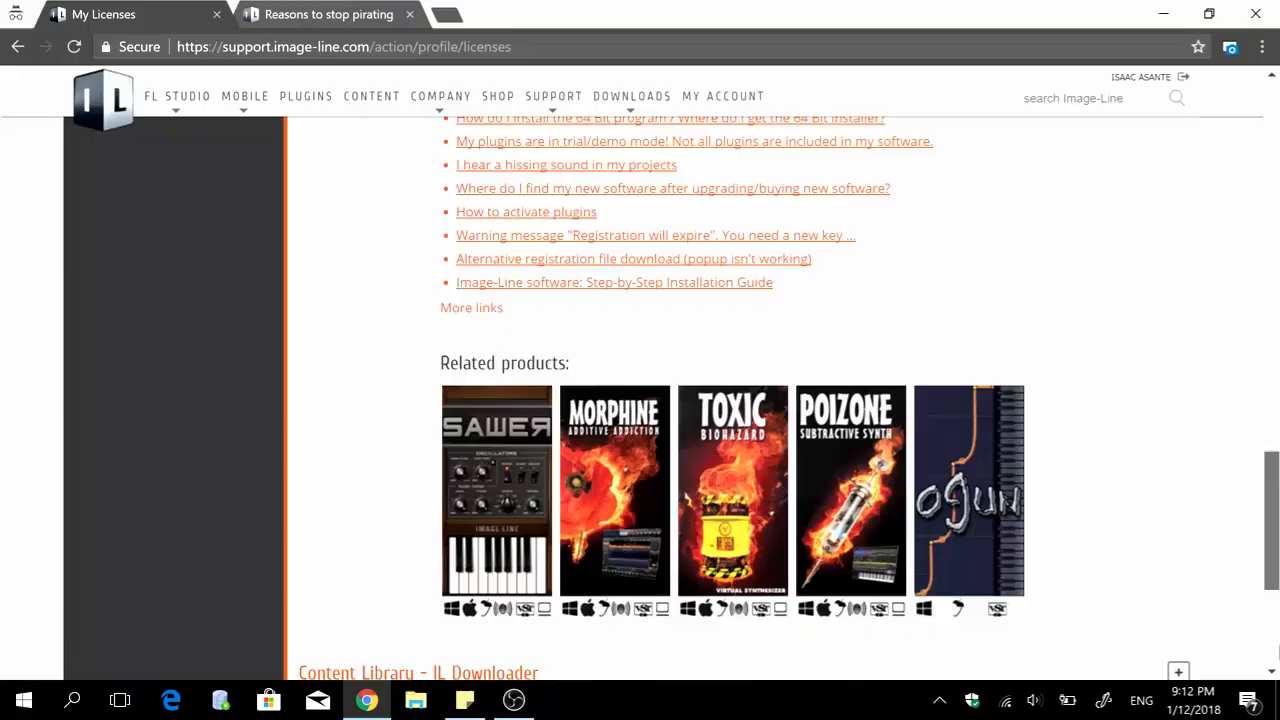
{"action": "scroll", "scroll_direction": "down", "scroll_amount": 3}
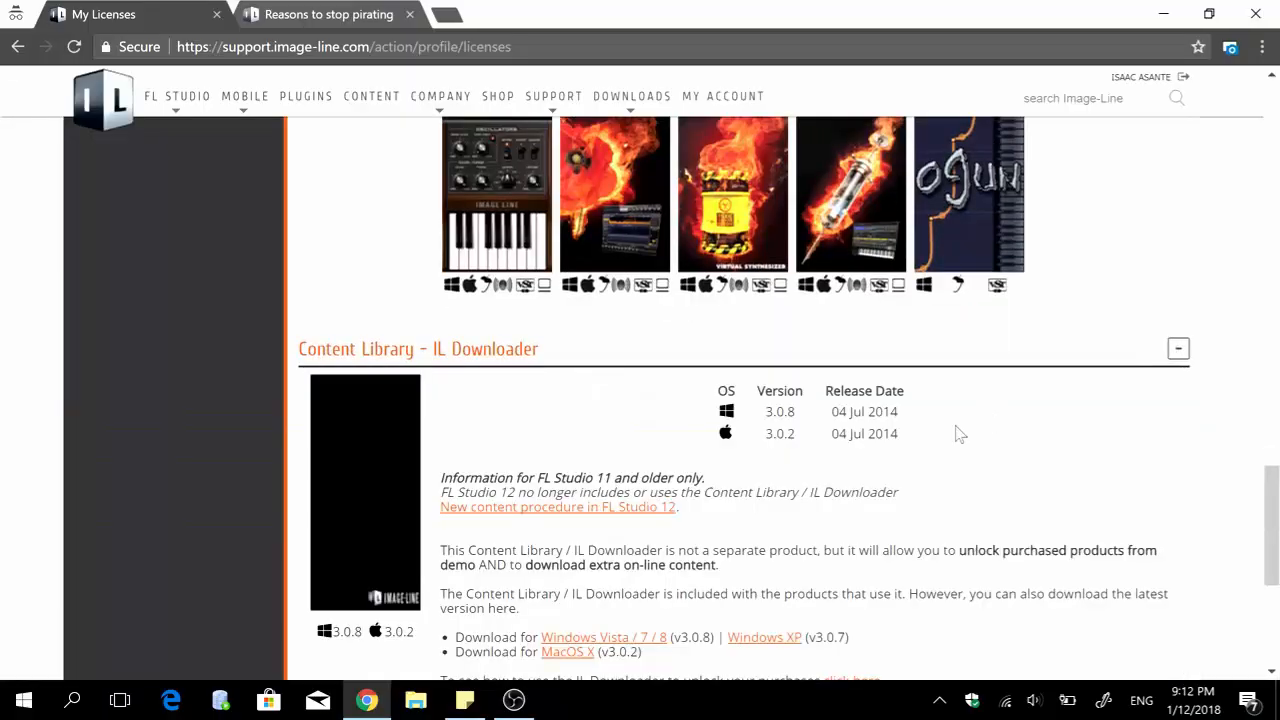
{"action": "scroll", "scroll_direction": "down", "scroll_amount": 3}
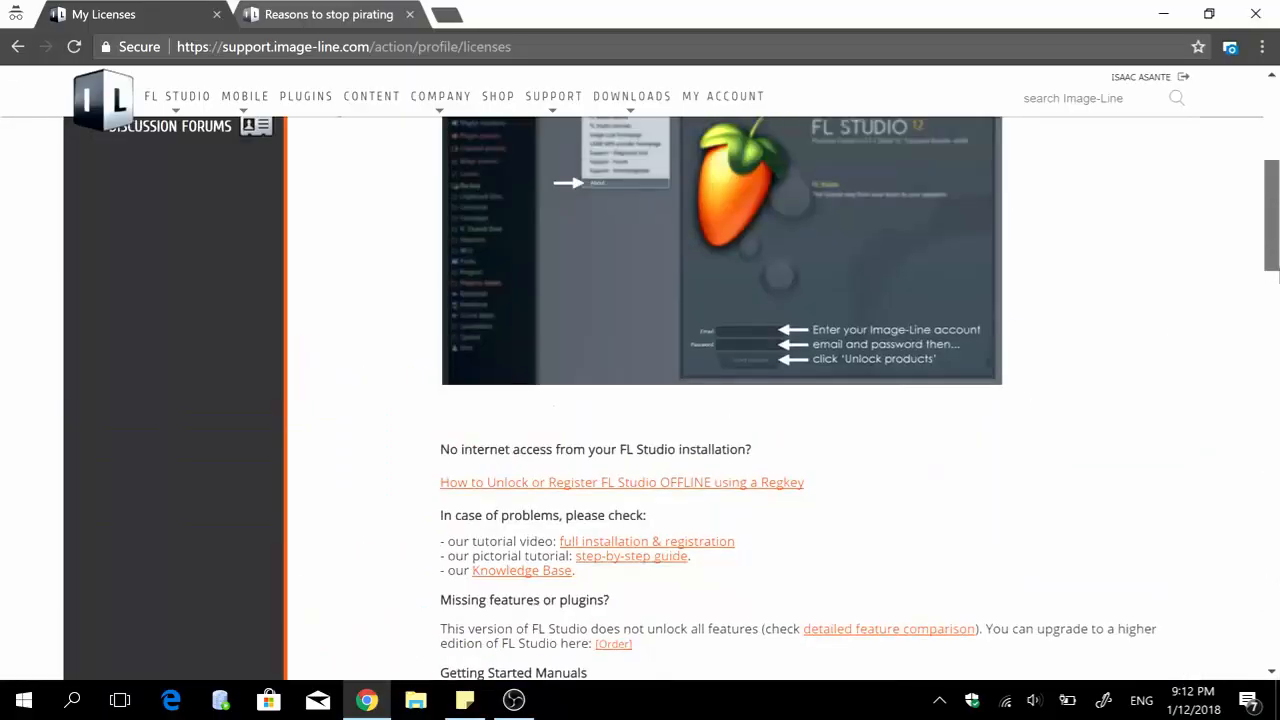
{"action": "scroll", "scroll_direction": "up", "scroll_amount": 3}
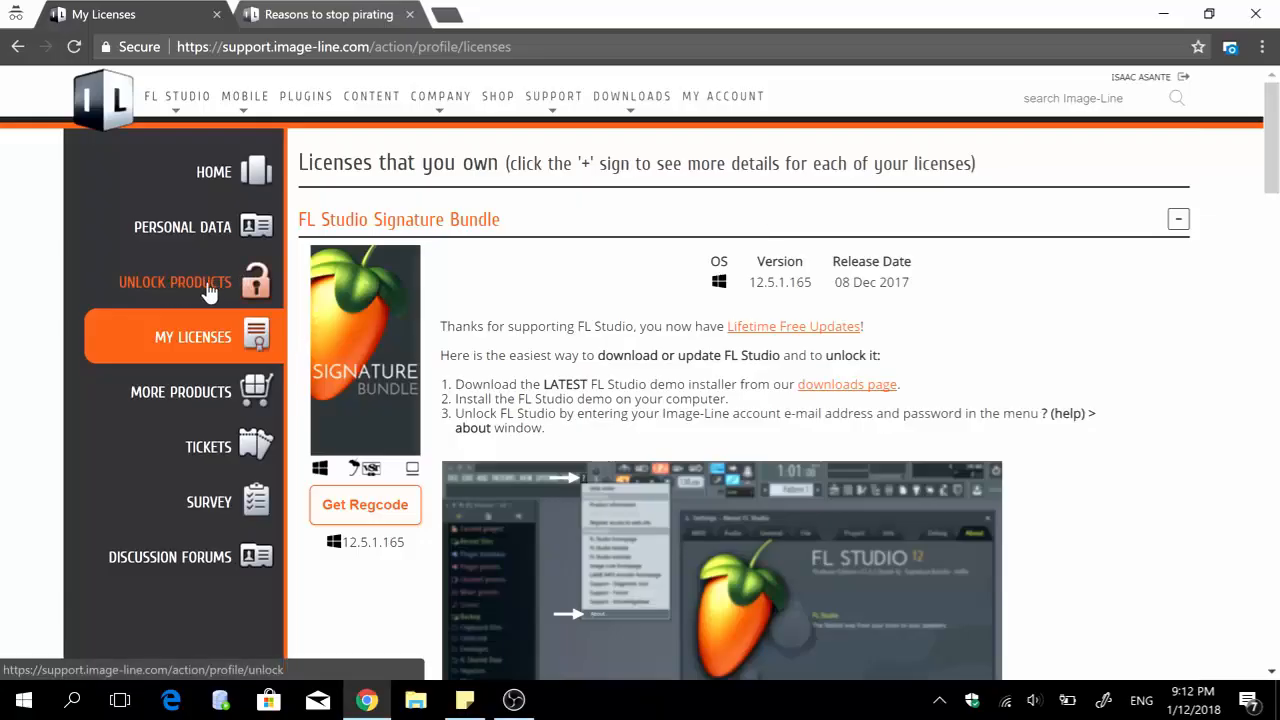
Step: Open UNLOCK PRODUCTS from the sidebar for the Windows regcode instructions
{"action": "left_click", "coordinate": [175, 282]}
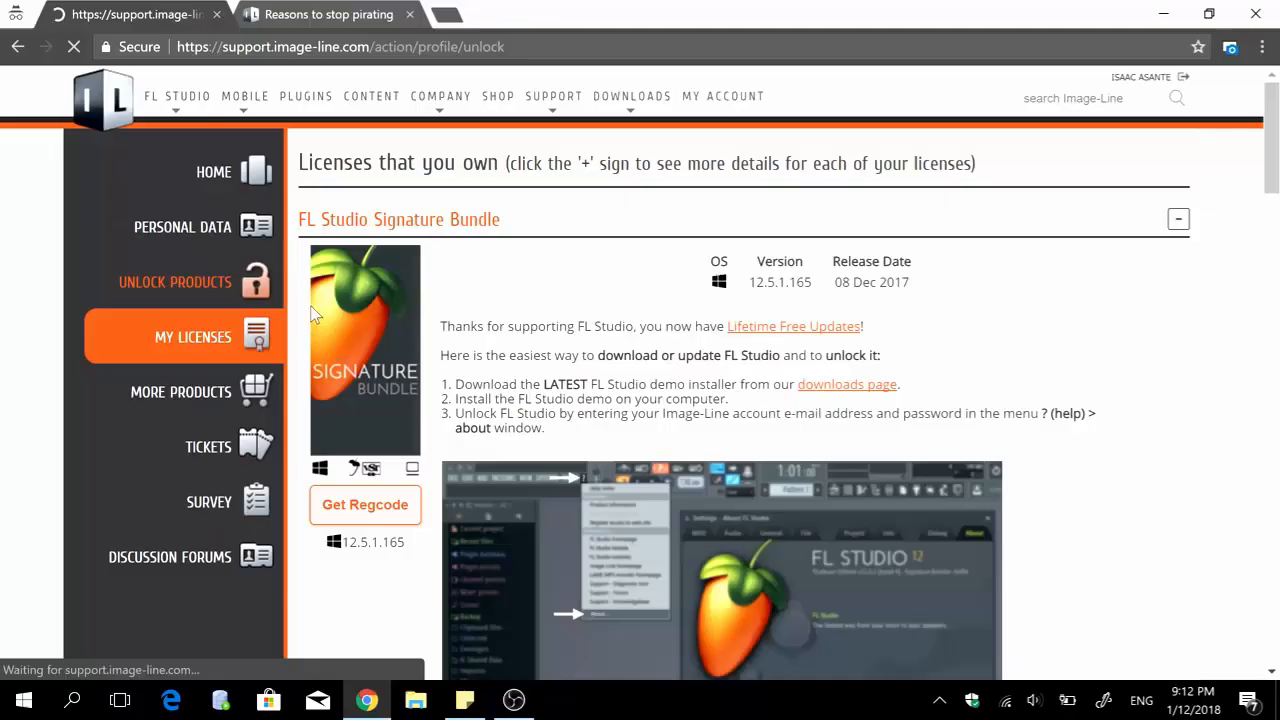
{"action": "left_click", "coordinate": [175, 281]}
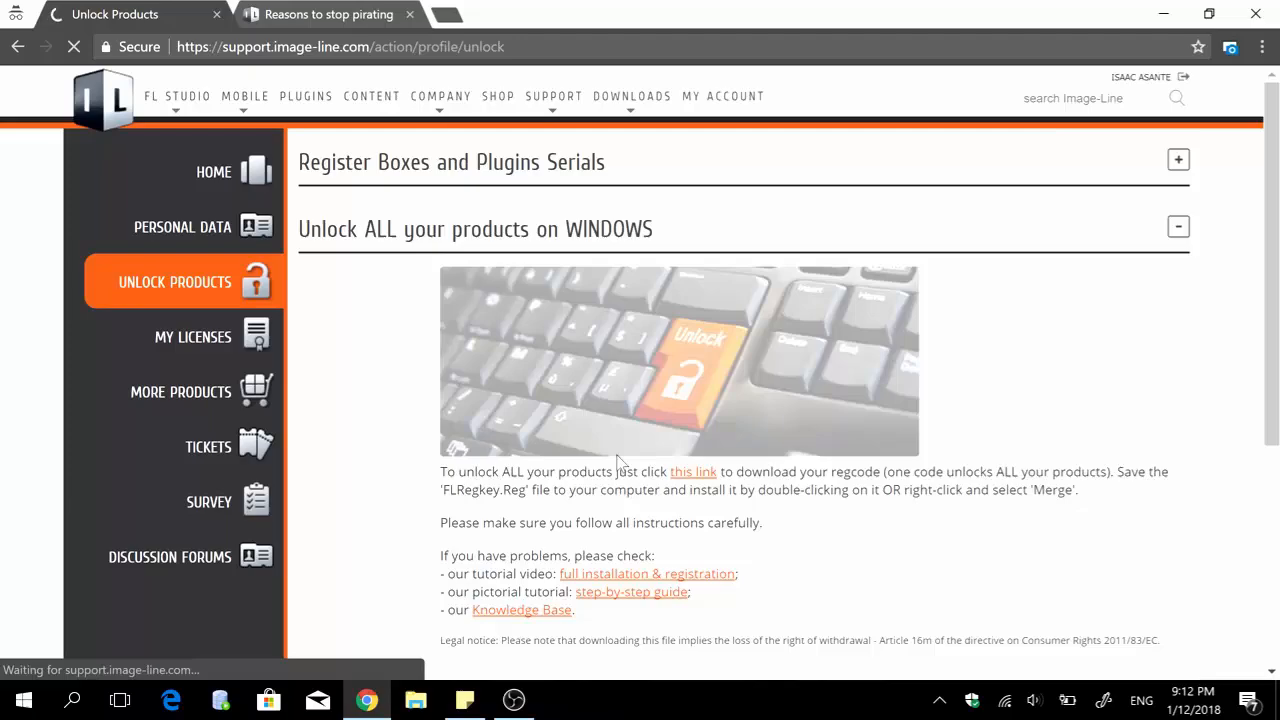
Step: Download the FLRegkey file into the FL Studio Tutorial downloads folder
{"action": "left_click", "coordinate": [693, 471]}
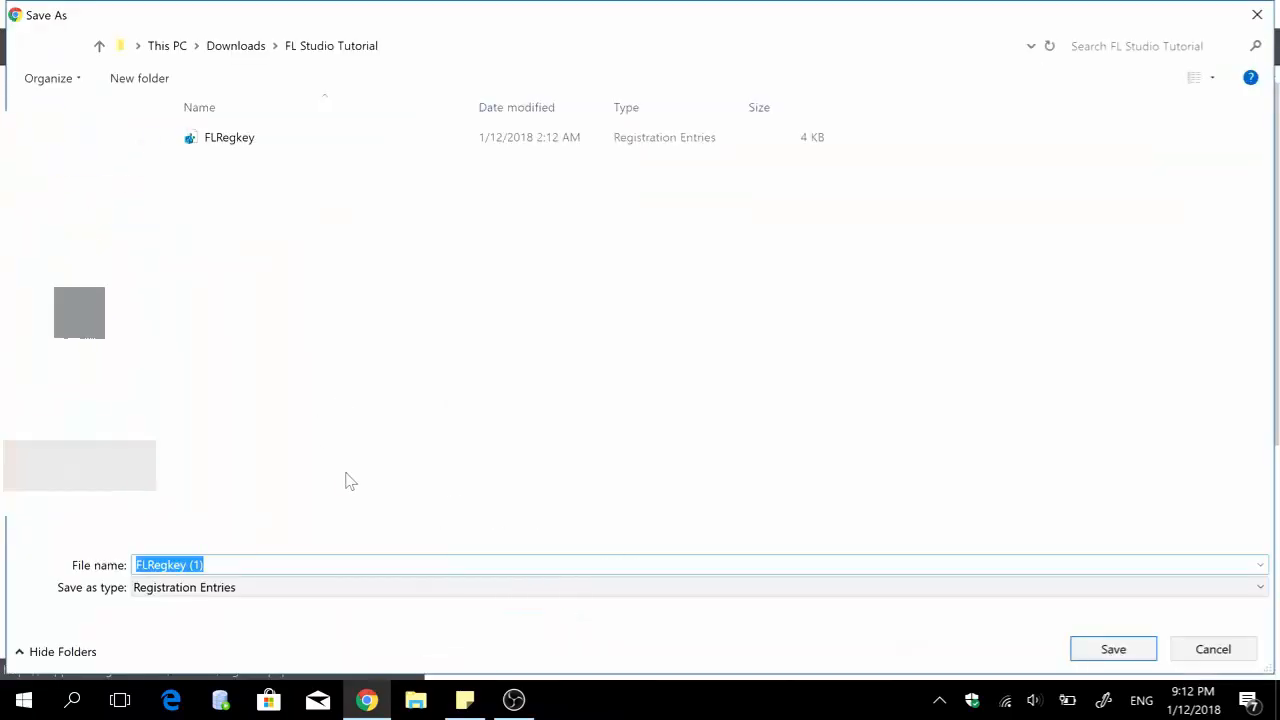
{"action": "mouse_move", "coordinate": [342, 482]}
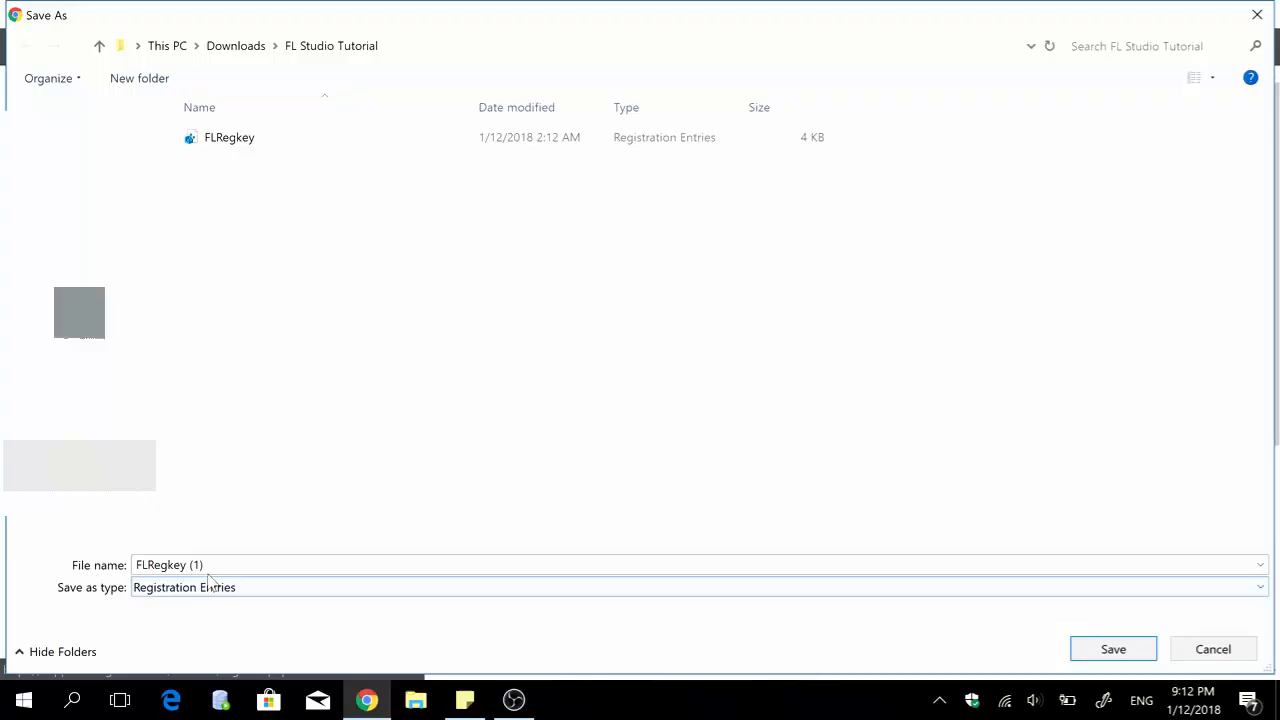
{"action": "left_click", "coordinate": [200, 565]}
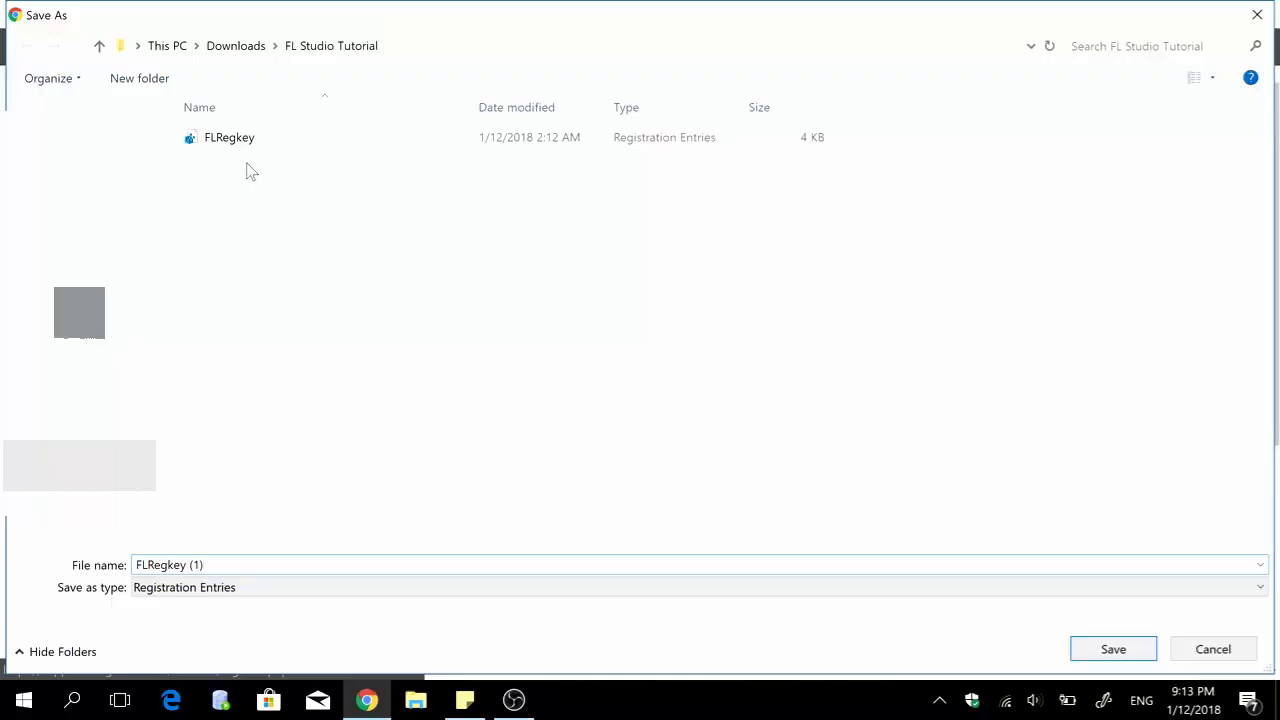
{"action": "mouse_move", "coordinate": [1206, 9]}
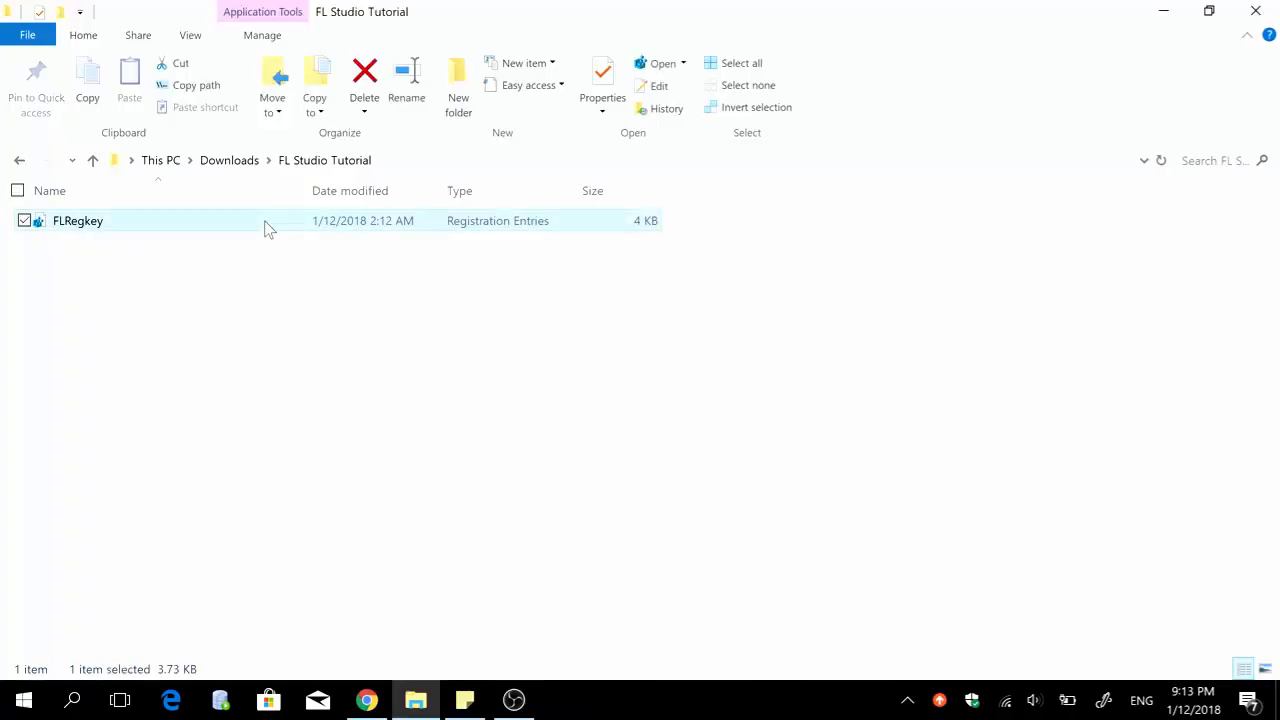
Step: Merge FLRegkey into the registry, allowing it past the security warning
{"action": "double_click", "coordinate": [77, 220]}
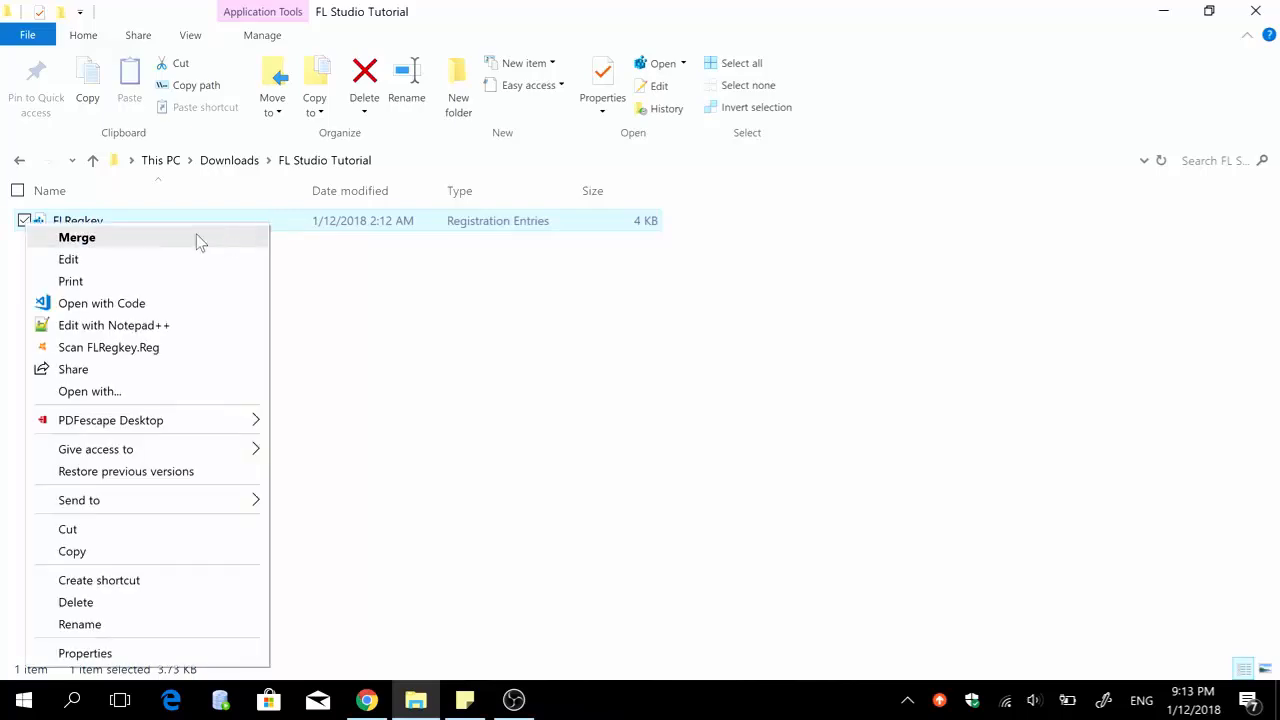
{"action": "left_click", "coordinate": [77, 237]}
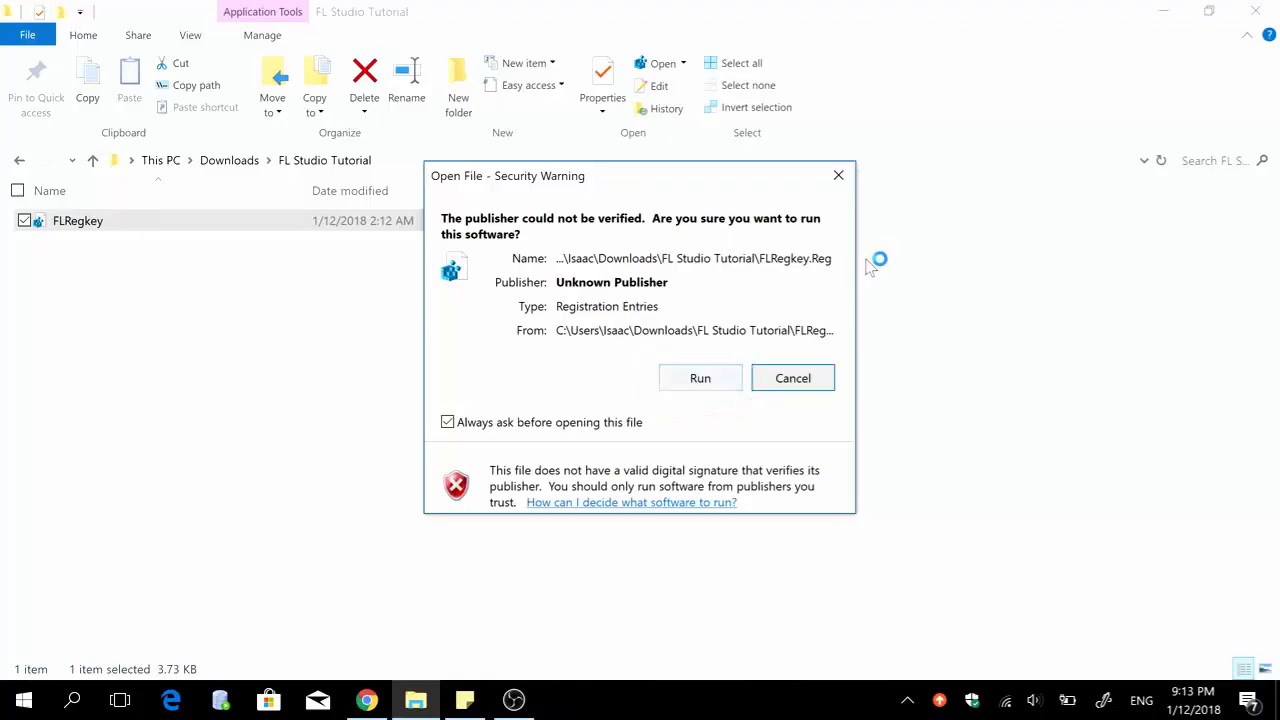
{"action": "left_click", "coordinate": [700, 378]}
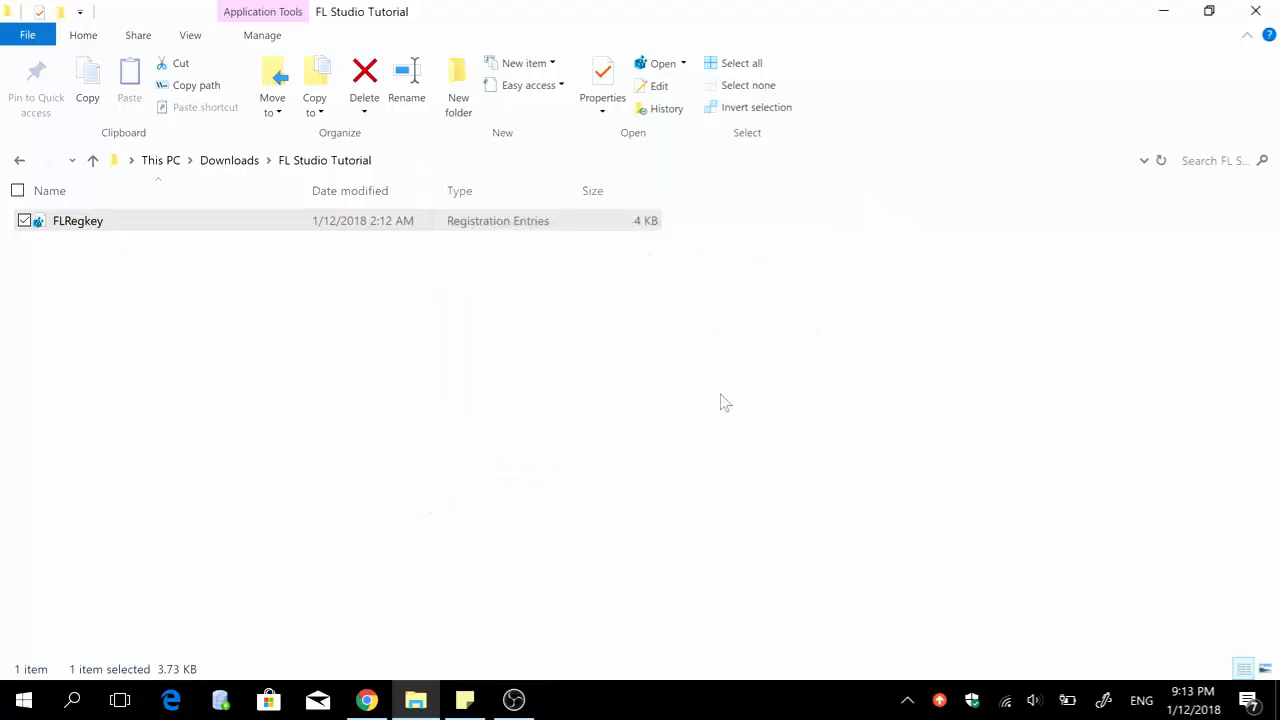
{"action": "mouse_move", "coordinate": [578, 457]}
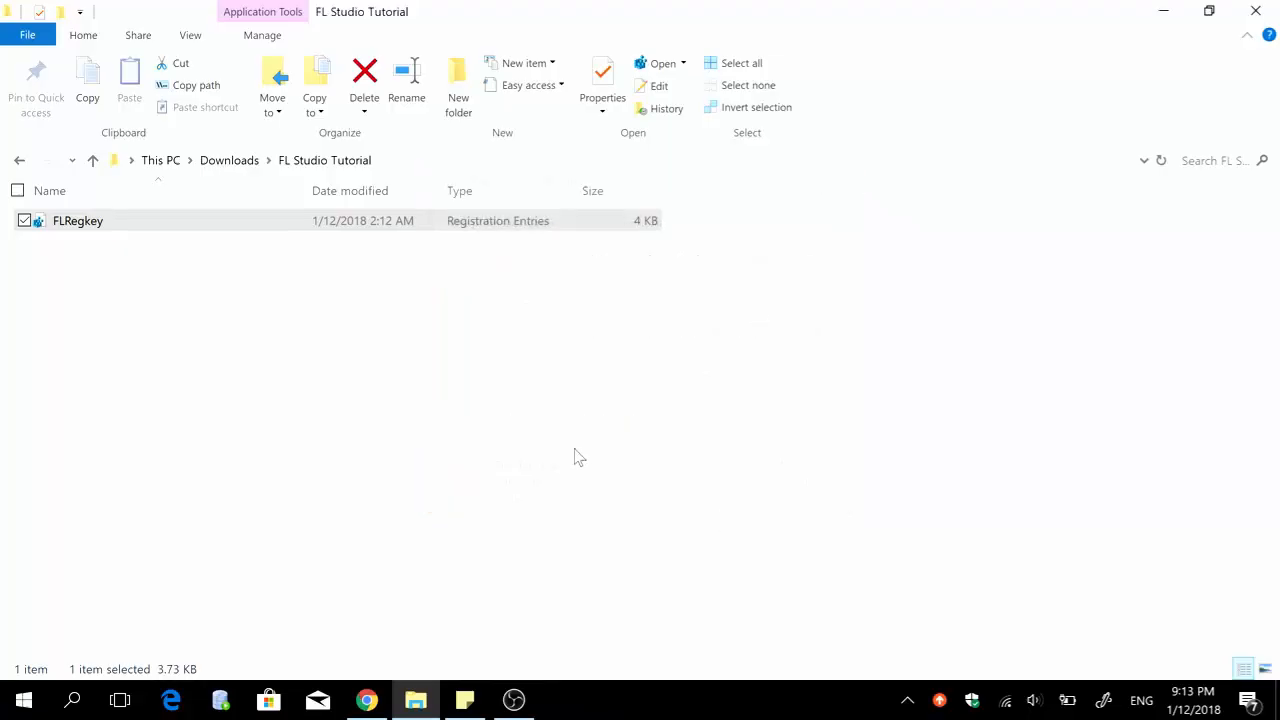
{"action": "mouse_move", "coordinate": [560, 405]}
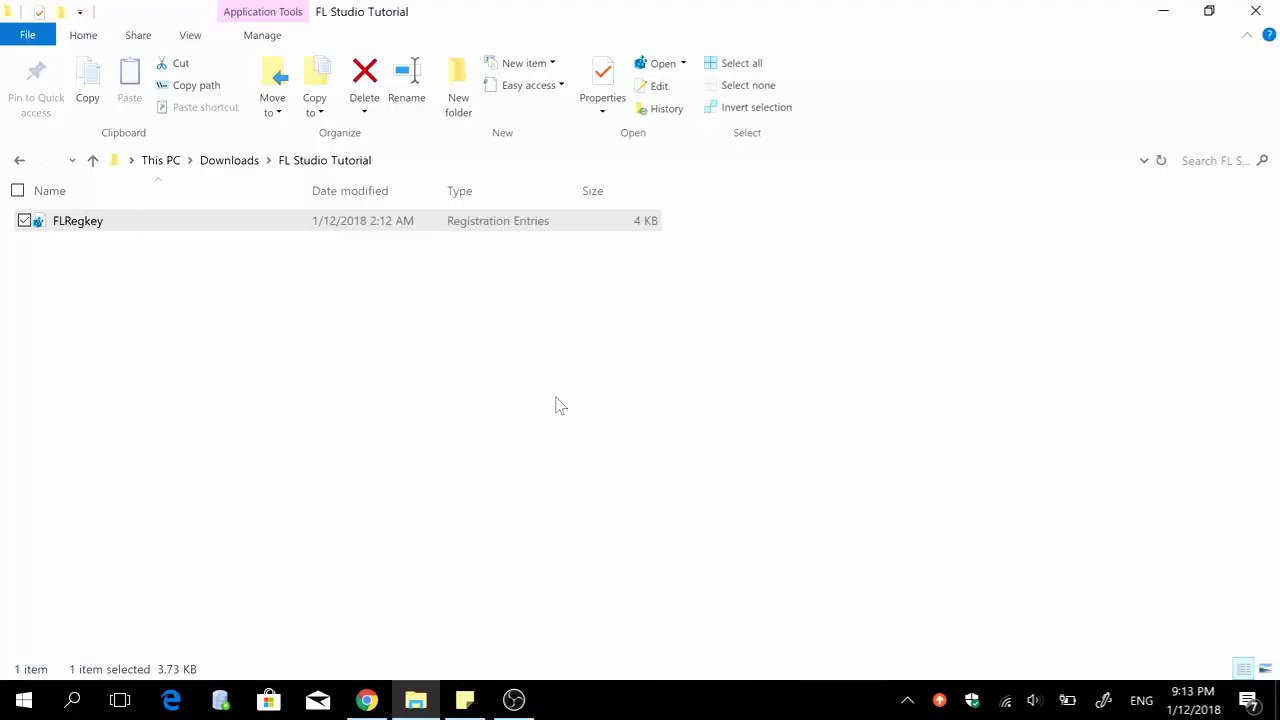
{"action": "mouse_move", "coordinate": [531, 590]}
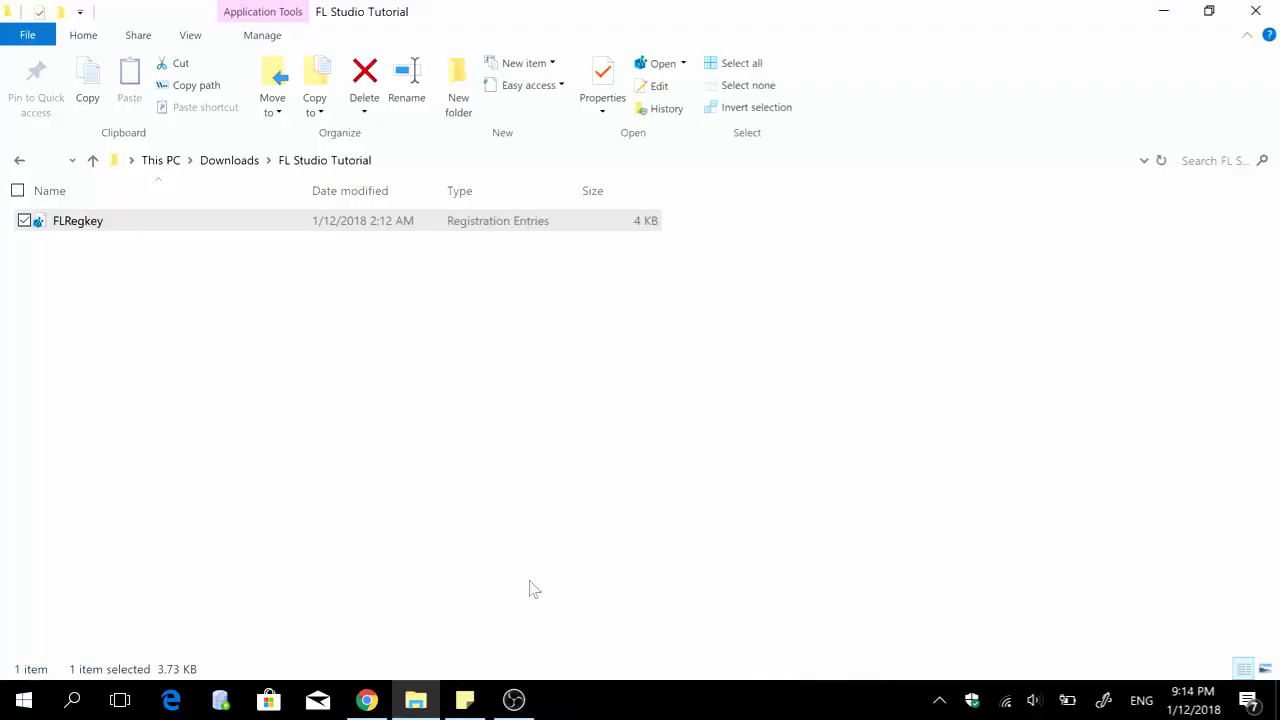
{"action": "mouse_move", "coordinate": [399, 685]}
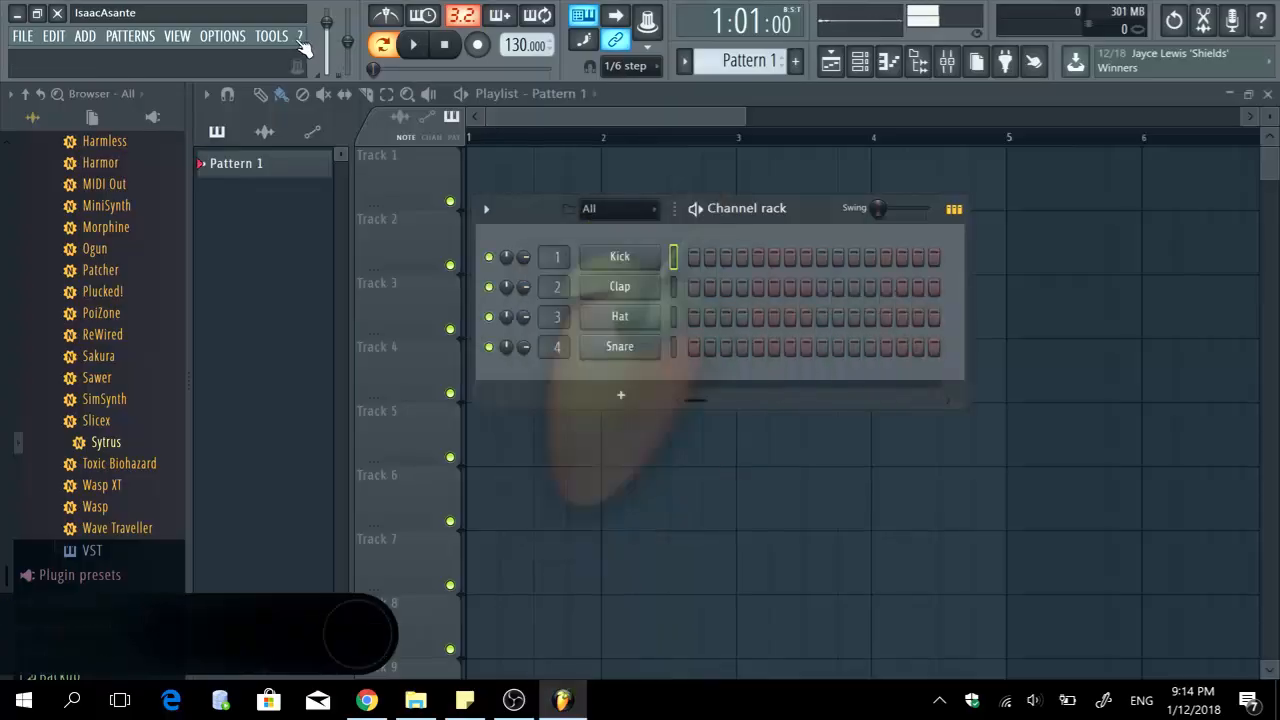
Step: Reopen About... and scroll the credits confirming the Producer Edition registration
{"action": "left_click", "coordinate": [299, 36]}
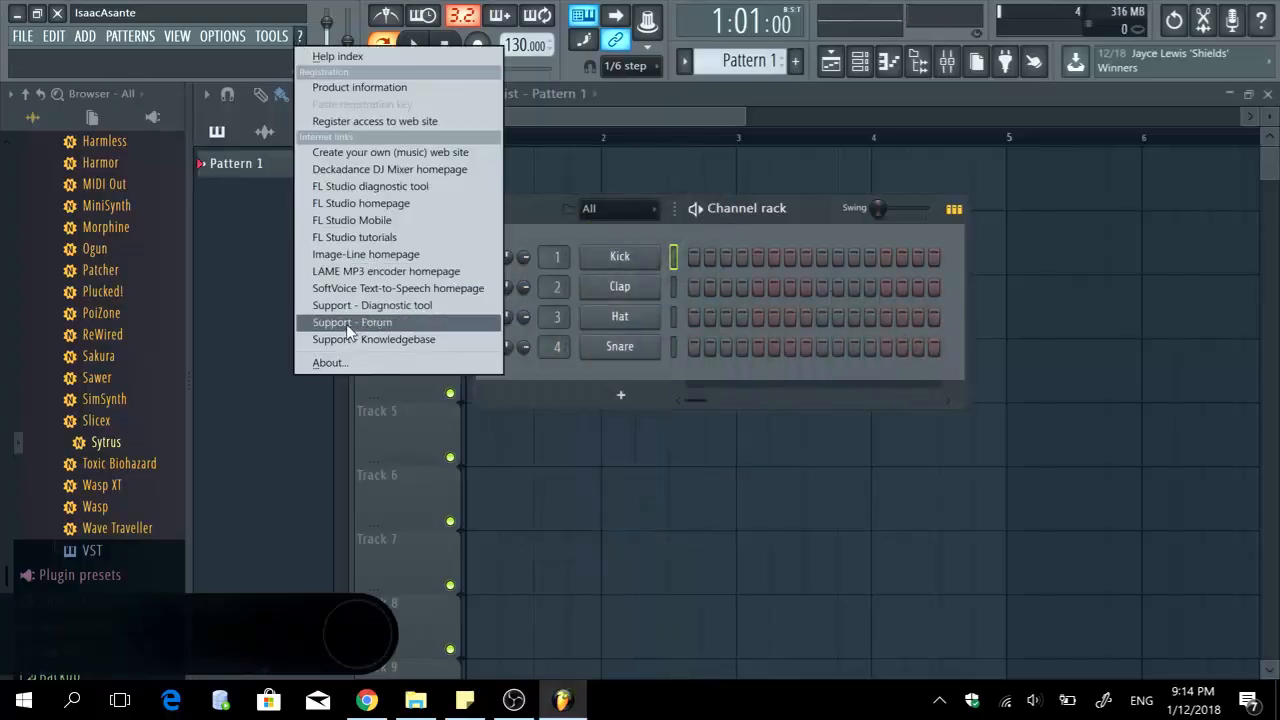
{"action": "left_click", "coordinate": [330, 362]}
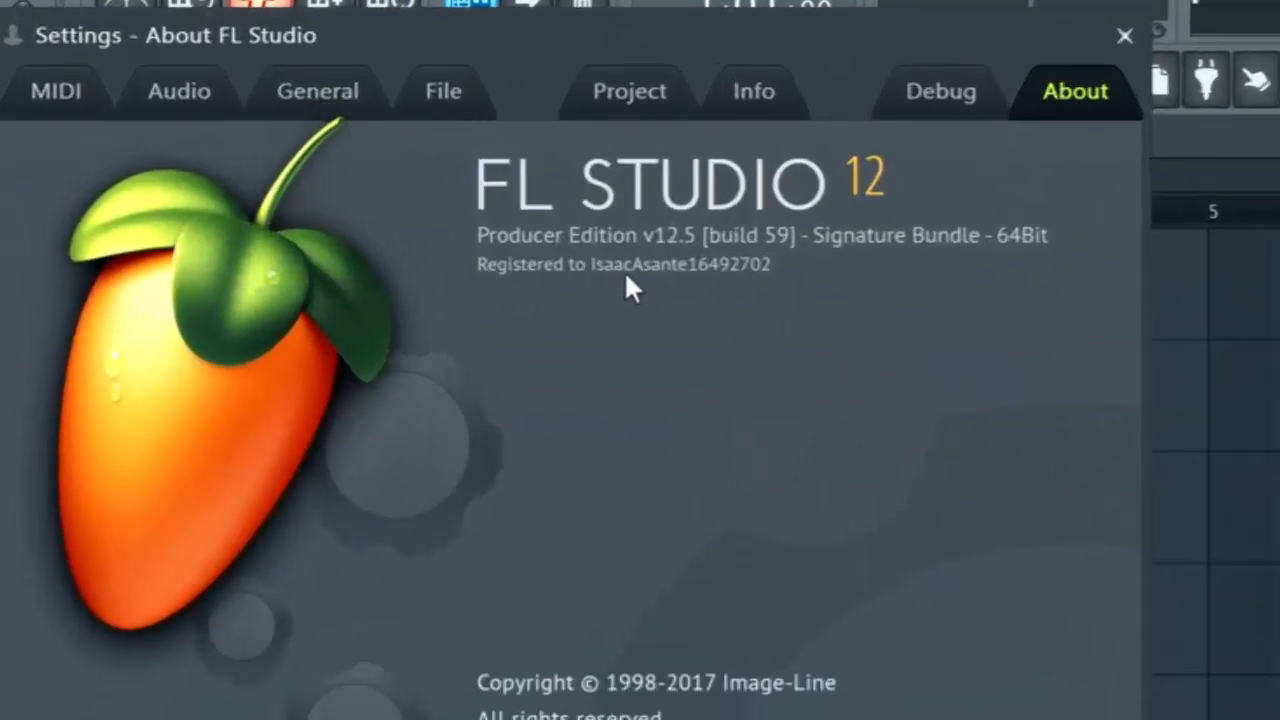
{"action": "mouse_move", "coordinate": [705, 280]}
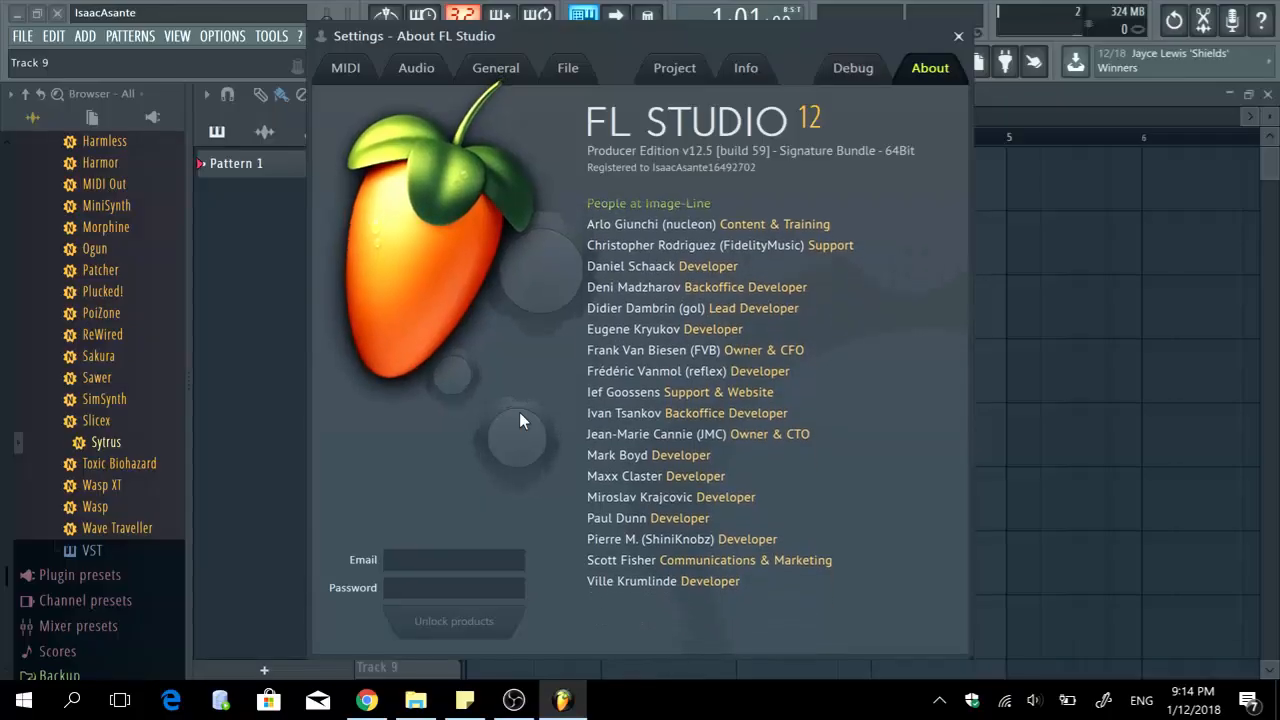
{"action": "scroll", "scroll_direction": "down", "scroll_amount": 3}
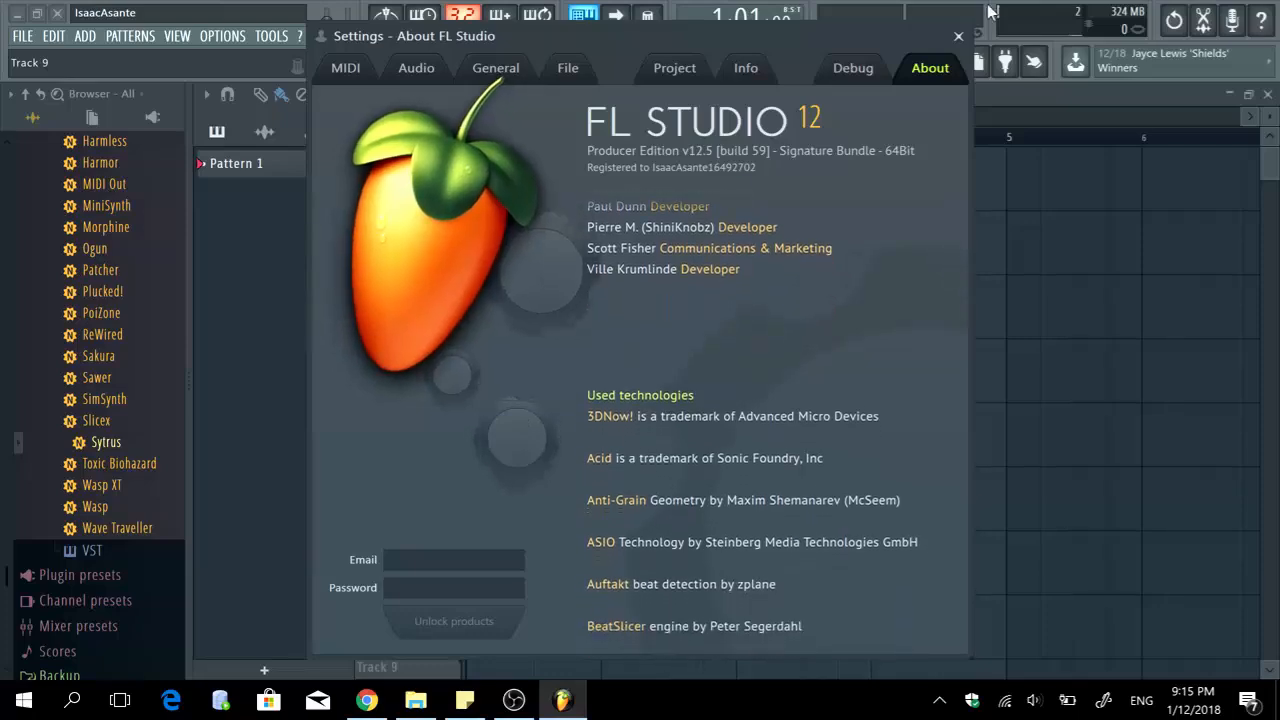
Step: Open the 'All about FL Studio cracks' page in Chrome and scroll through its owner benefits
{"action": "left_click", "coordinate": [954, 34]}
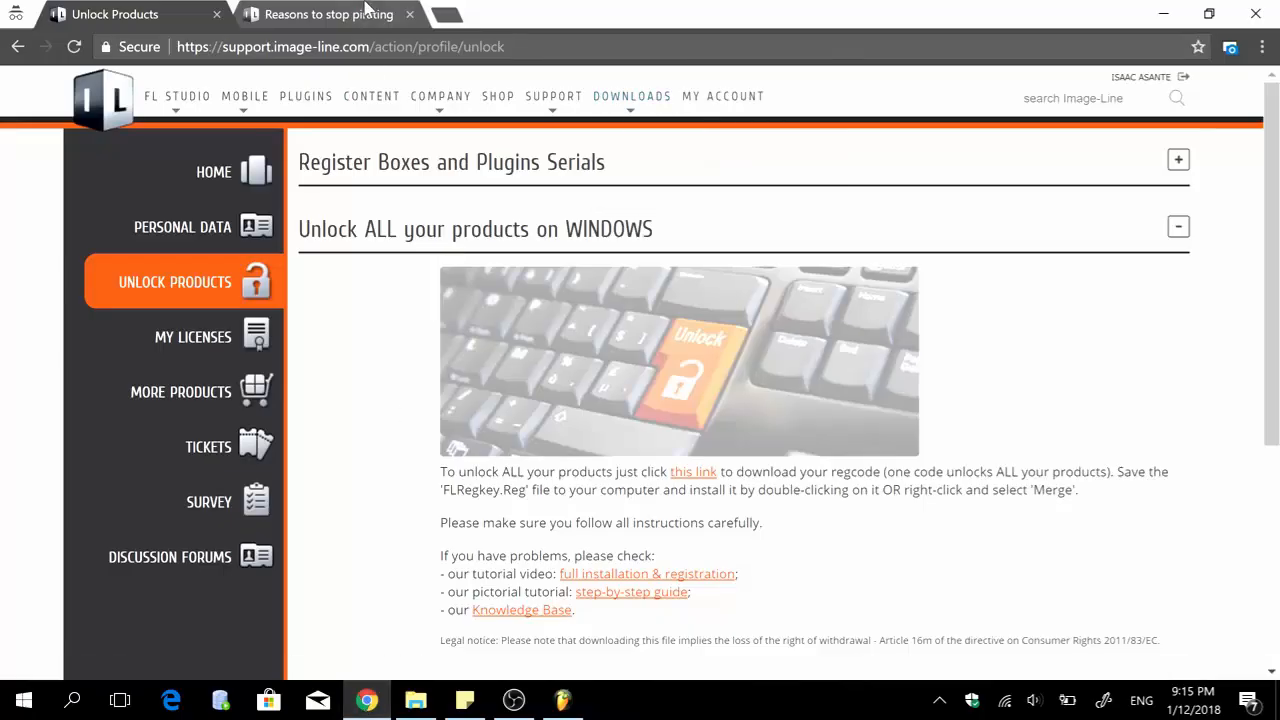
{"action": "mouse_move", "coordinate": [340, 14]}
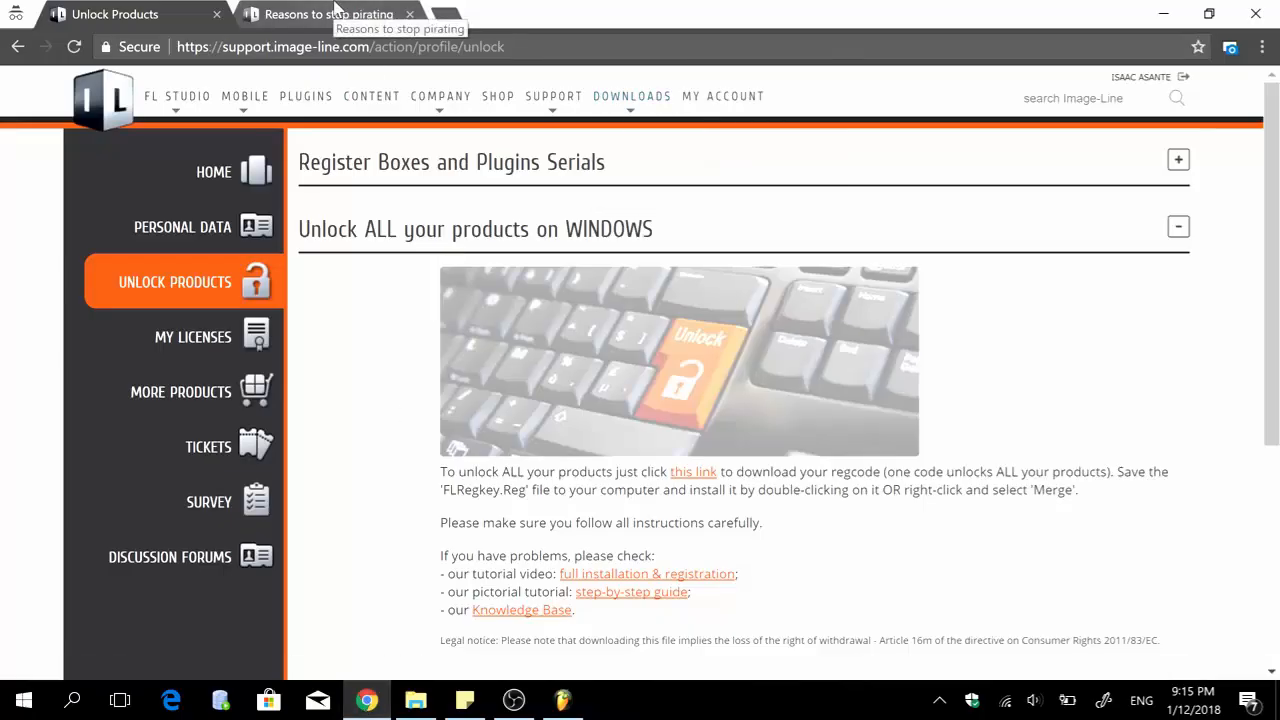
{"action": "left_click", "coordinate": [330, 14]}
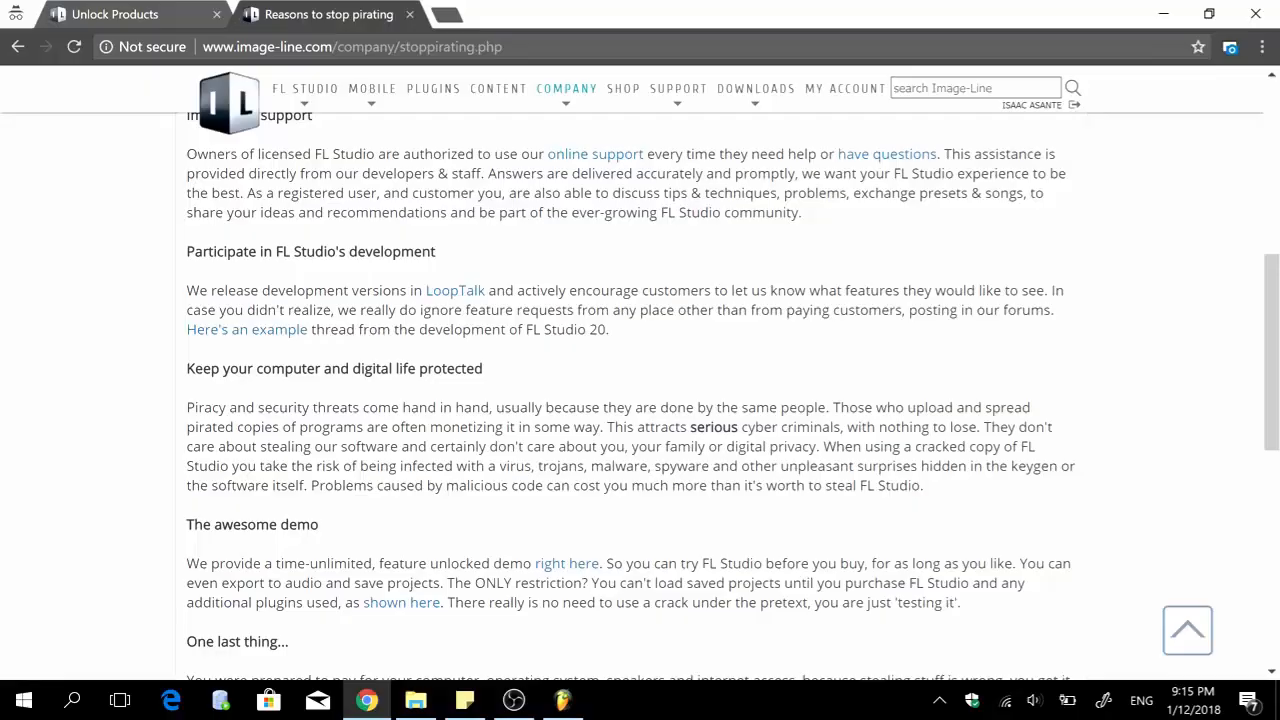
{"action": "scroll", "scroll_direction": "up", "scroll_amount": 3}
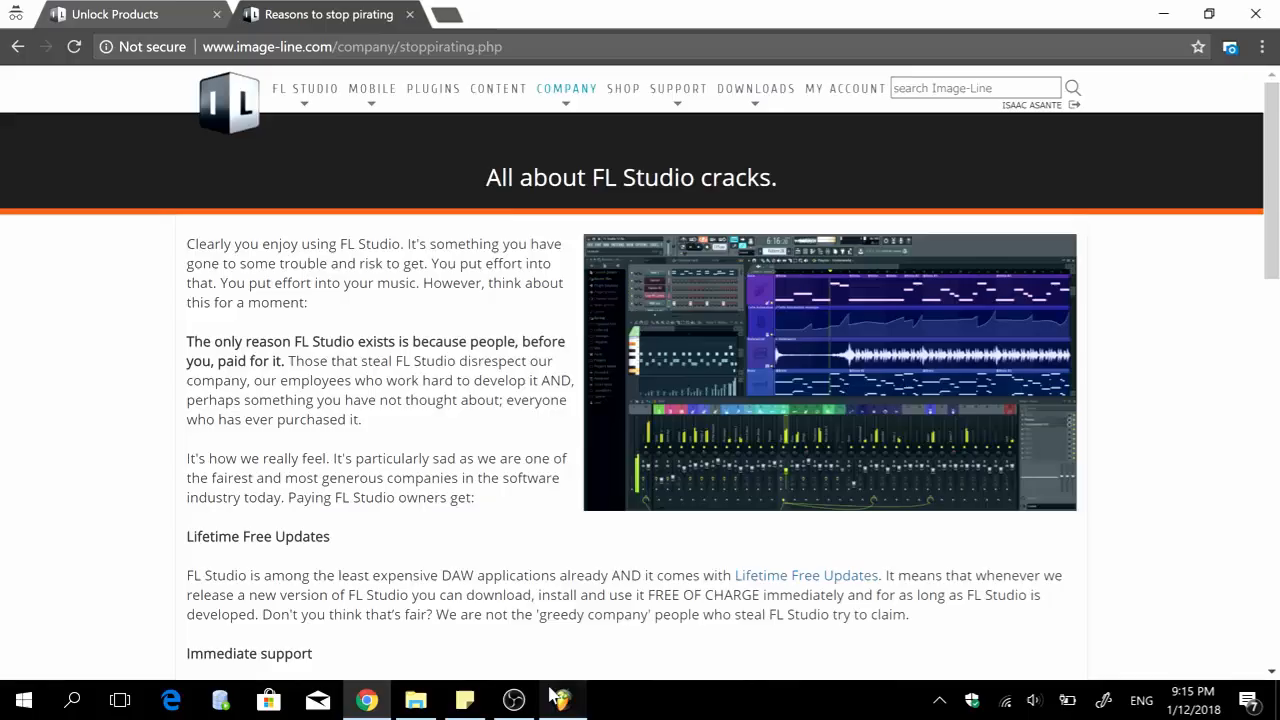
{"action": "left_click", "coordinate": [561, 699]}
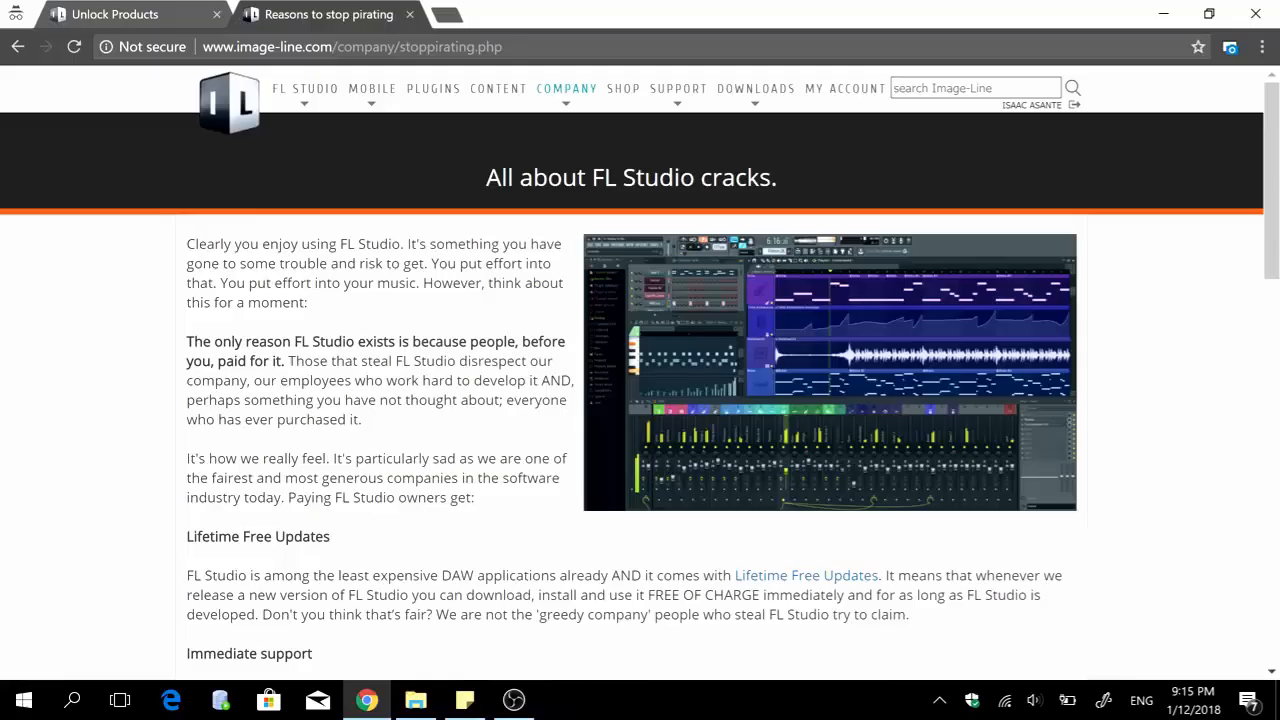
{"action": "scroll", "scroll_direction": "down", "scroll_amount": 3}
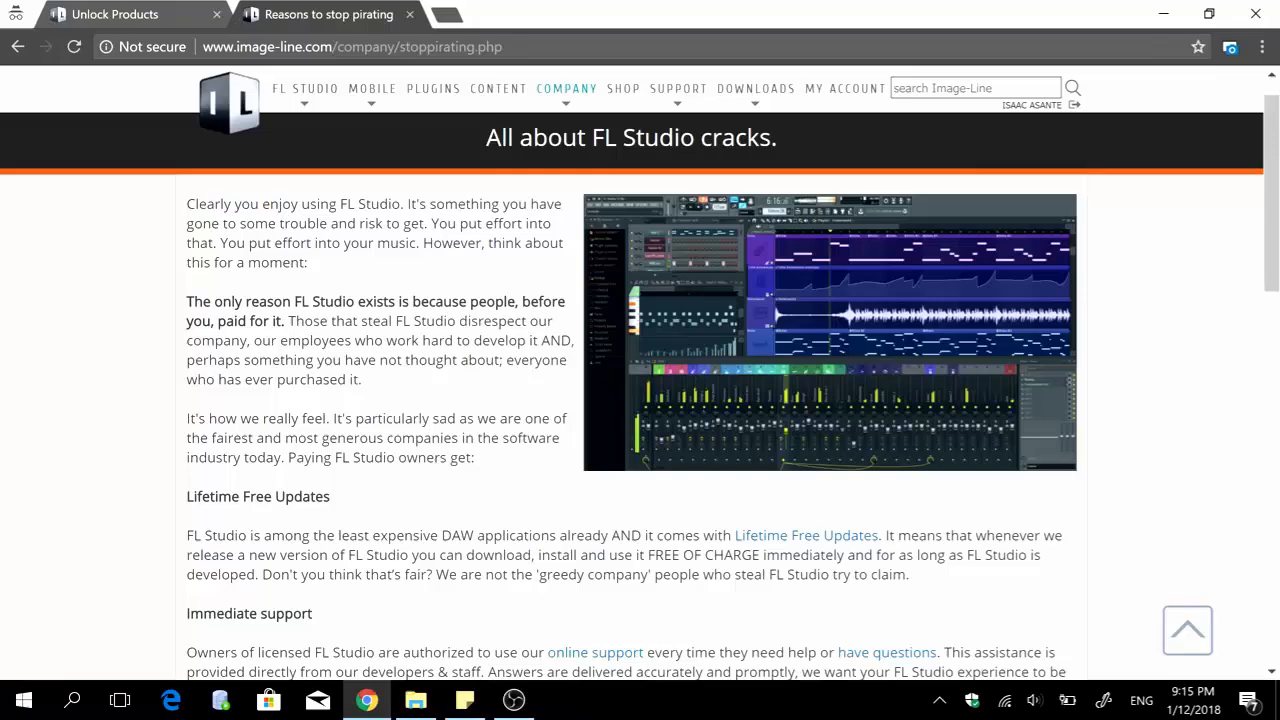
{"action": "scroll", "scroll_direction": "down", "scroll_amount": 3}
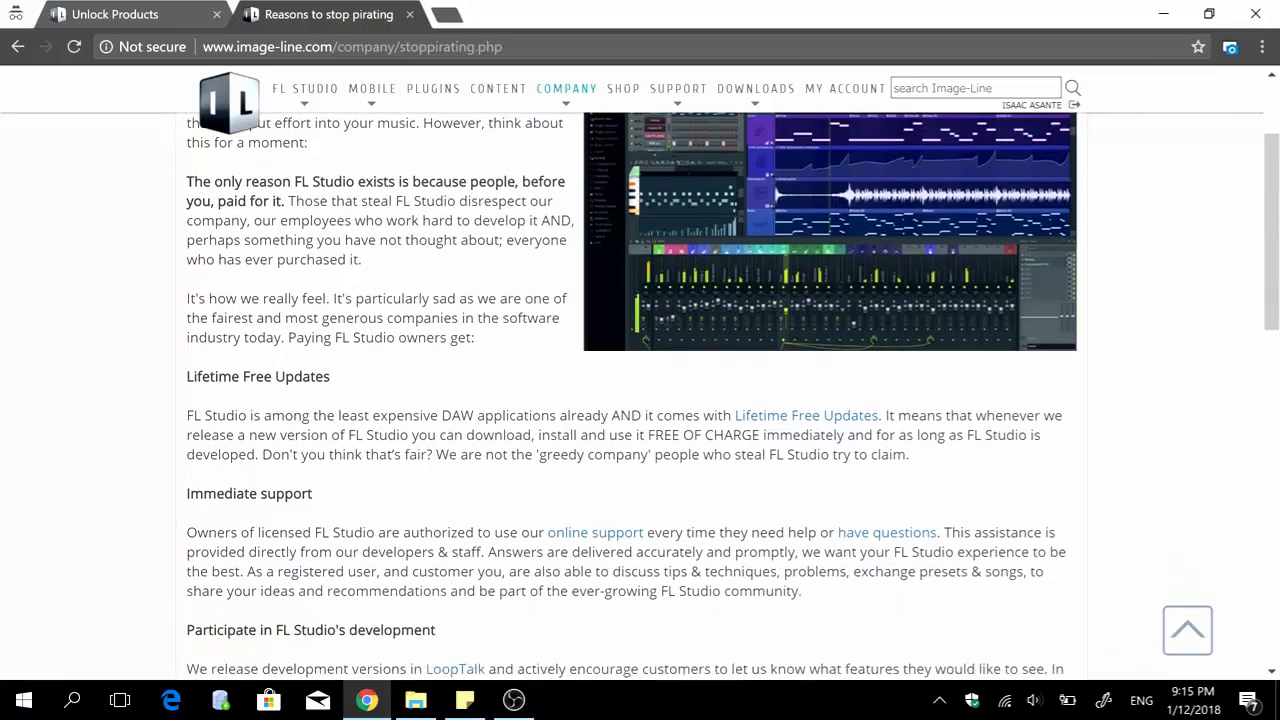
{"action": "scroll", "scroll_direction": "up", "scroll_amount": 3}
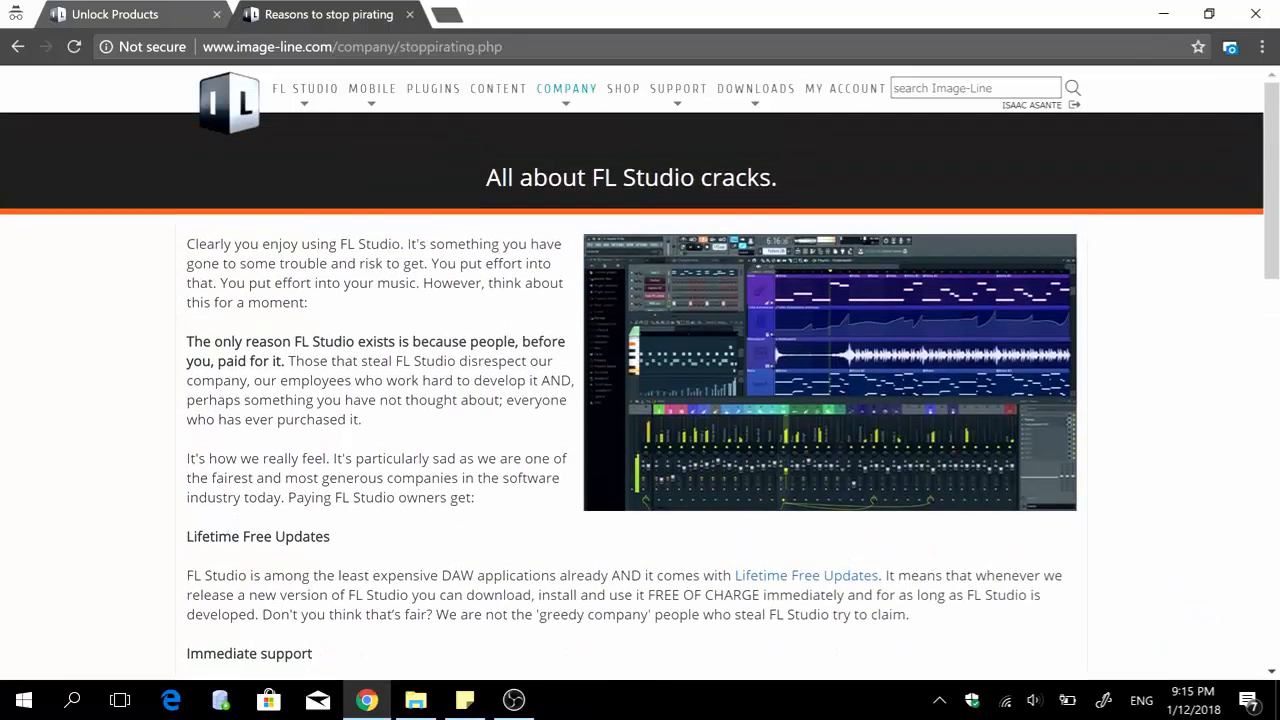
{"action": "mouse_move", "coordinate": [567, 88]}
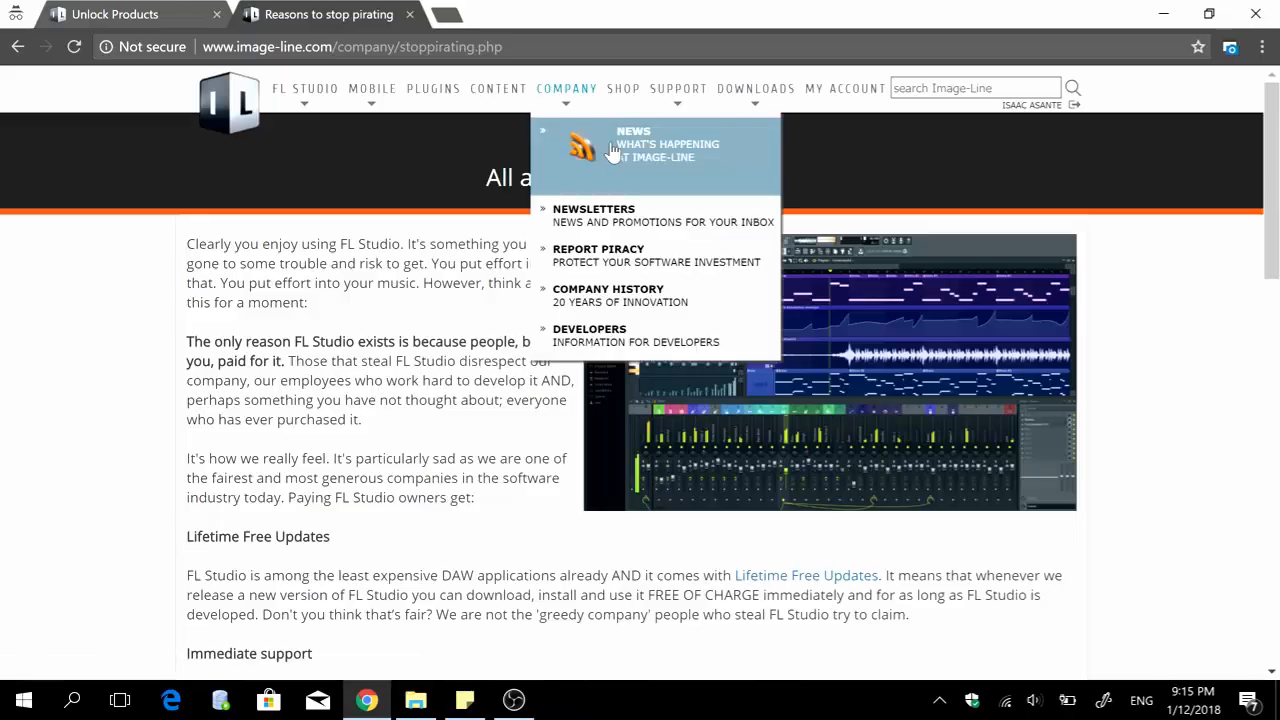
{"action": "mouse_move", "coordinate": [404, 186]}
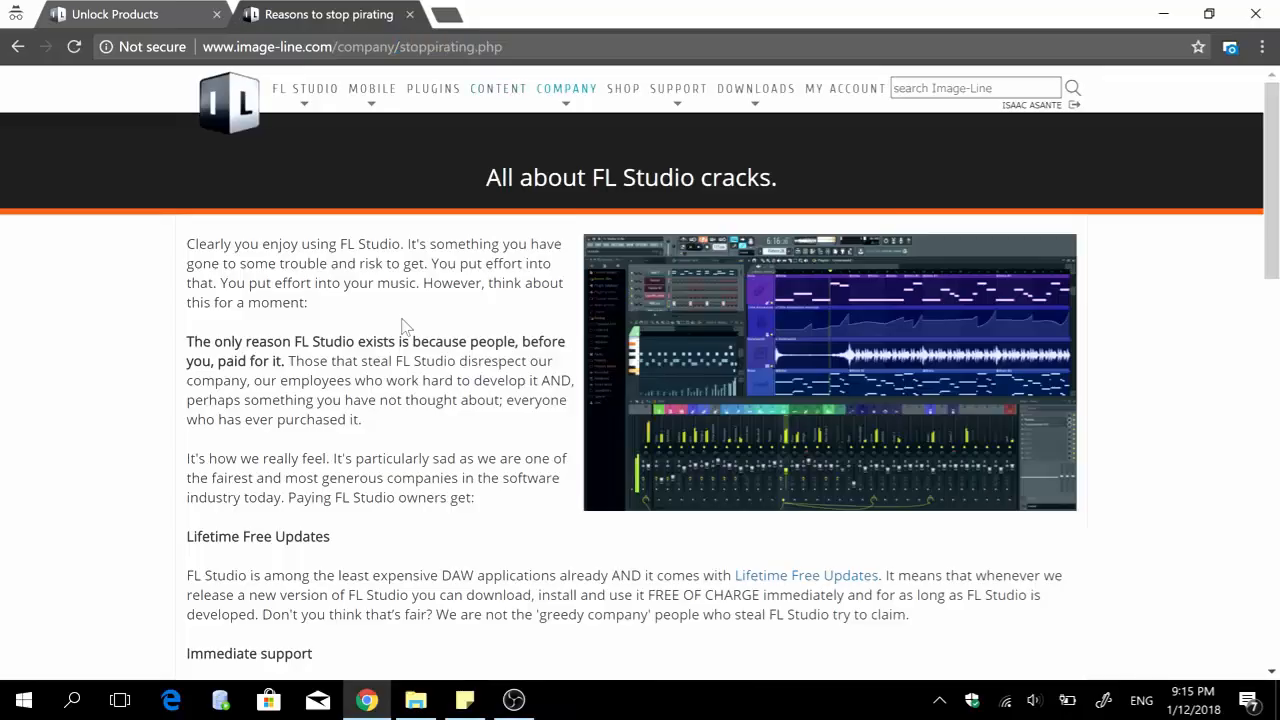
{"action": "scroll", "scroll_direction": "down", "scroll_amount": 3}
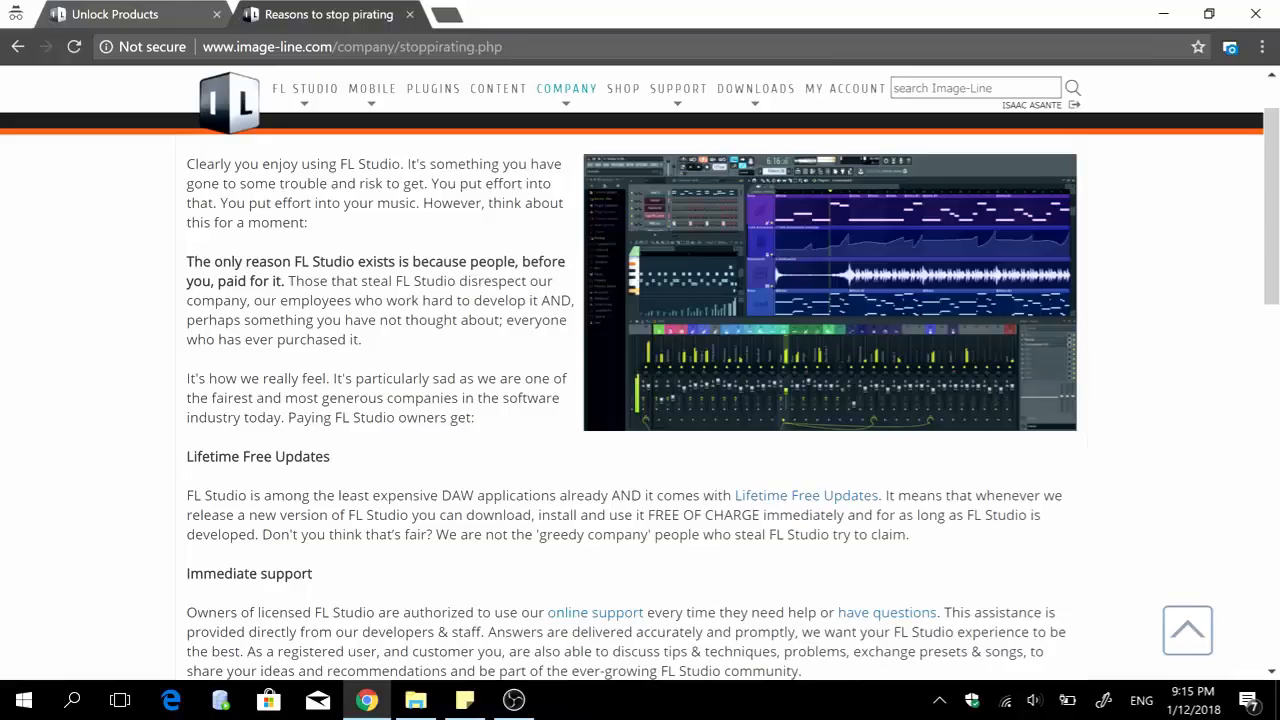
Step: Highlight the sentence about people paying for FL Studio and scroll down to read on
{"action": "left_click_drag", "start_coordinate": [186, 261], "coordinate": [283, 280]}
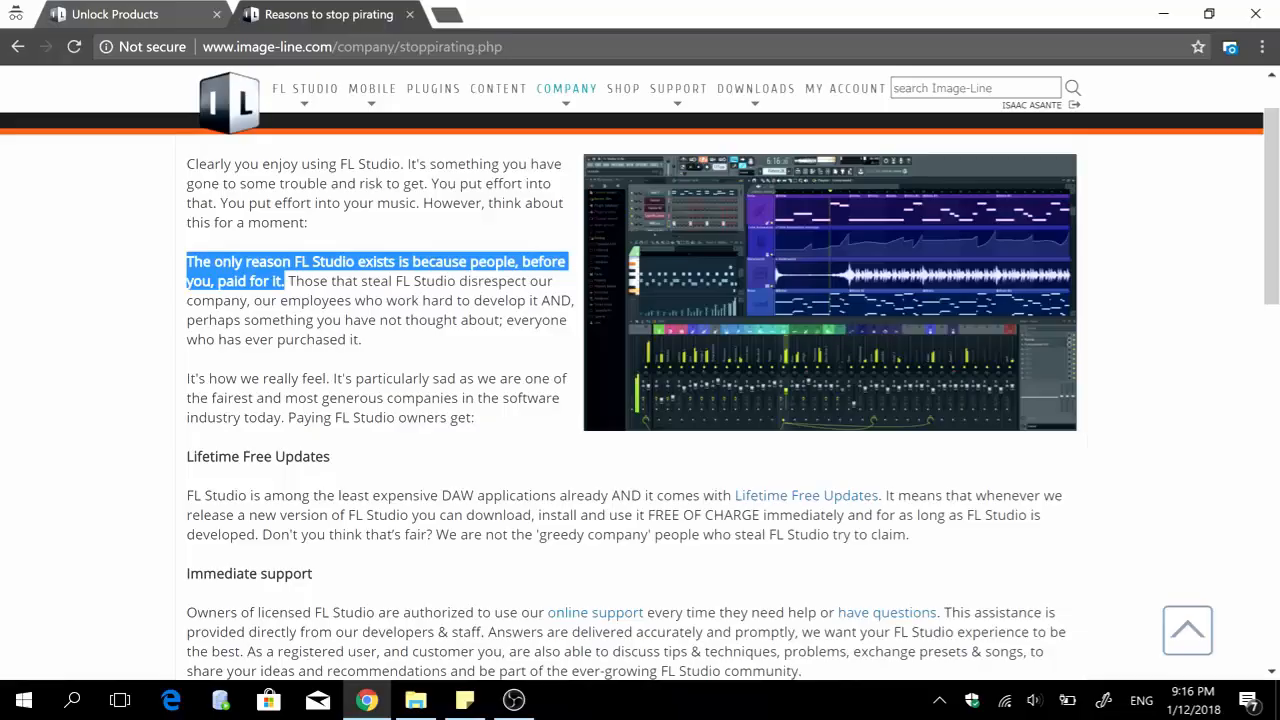
{"action": "scroll", "scroll_direction": "down", "scroll_amount": 3}
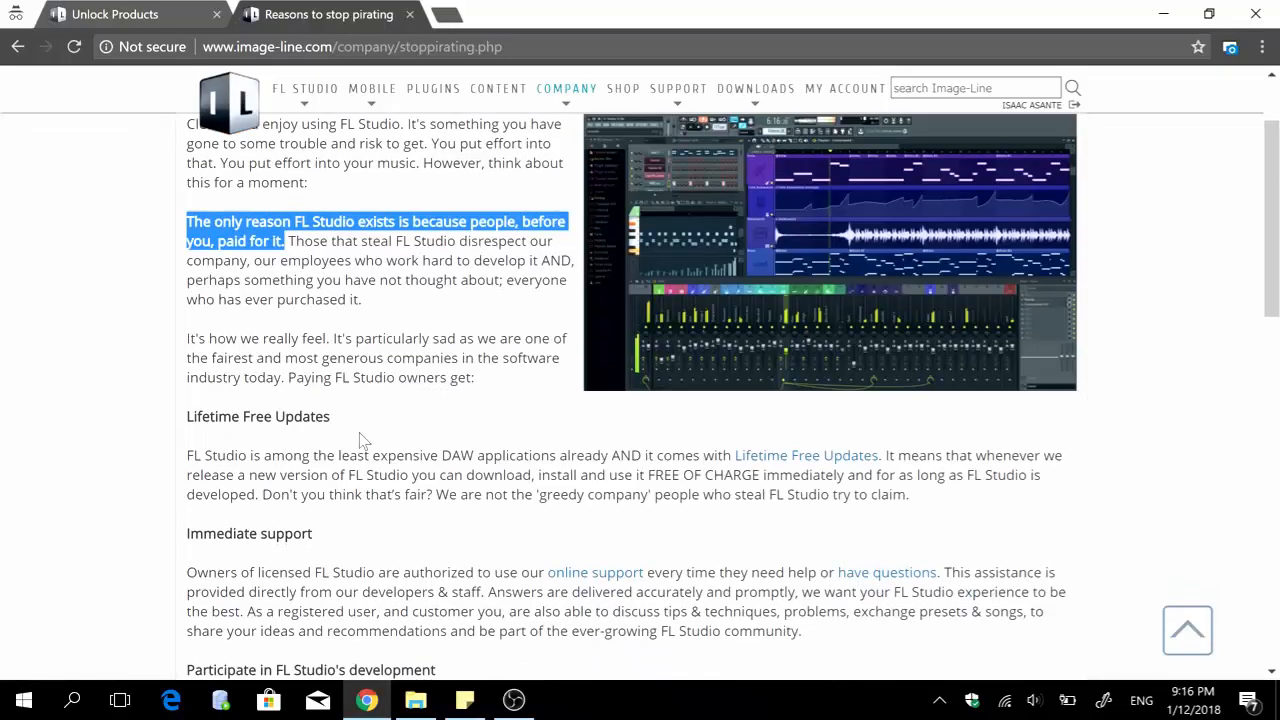
{"action": "scroll", "scroll_direction": "down", "scroll_amount": 3}
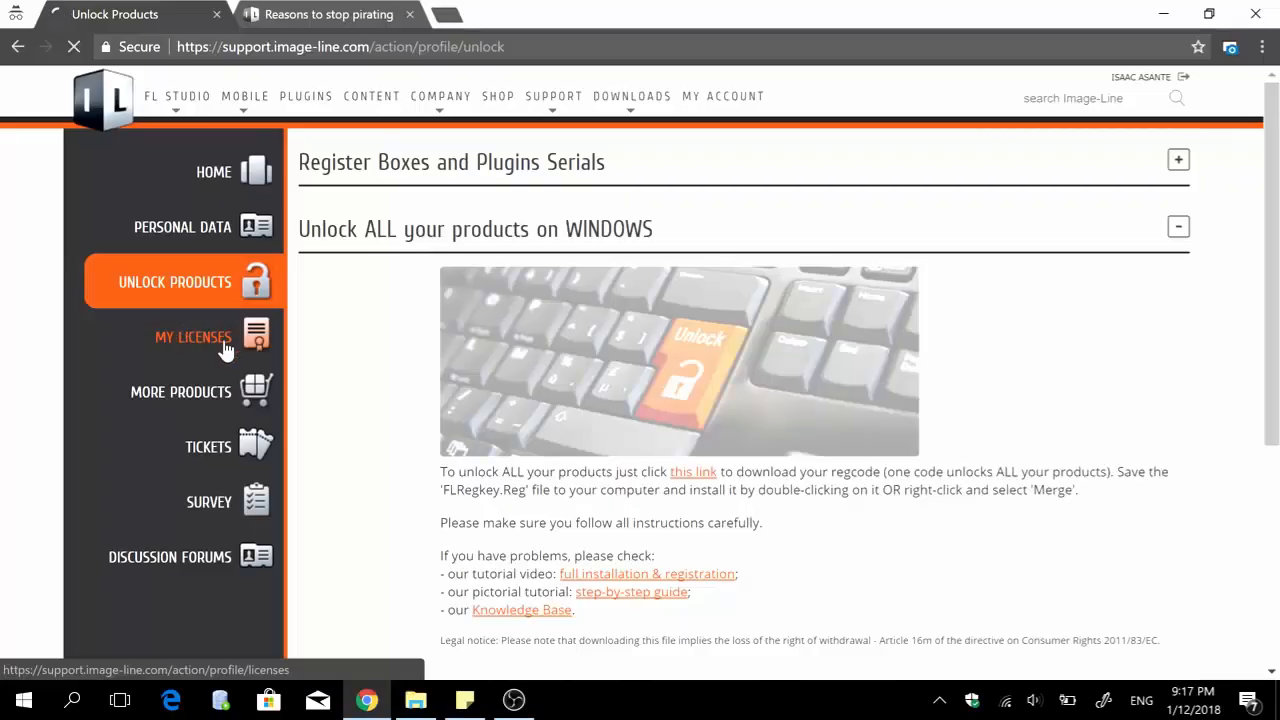
{"action": "left_click", "coordinate": [192, 337]}
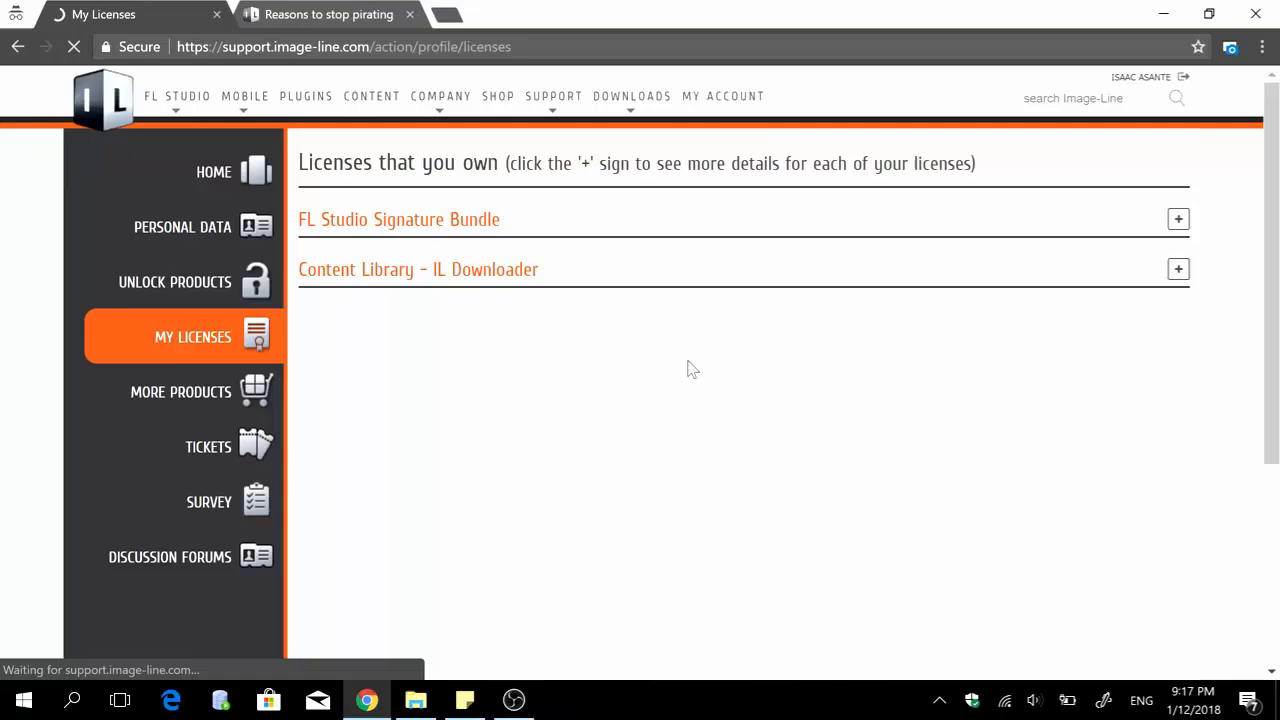
{"action": "left_click", "coordinate": [174, 281]}
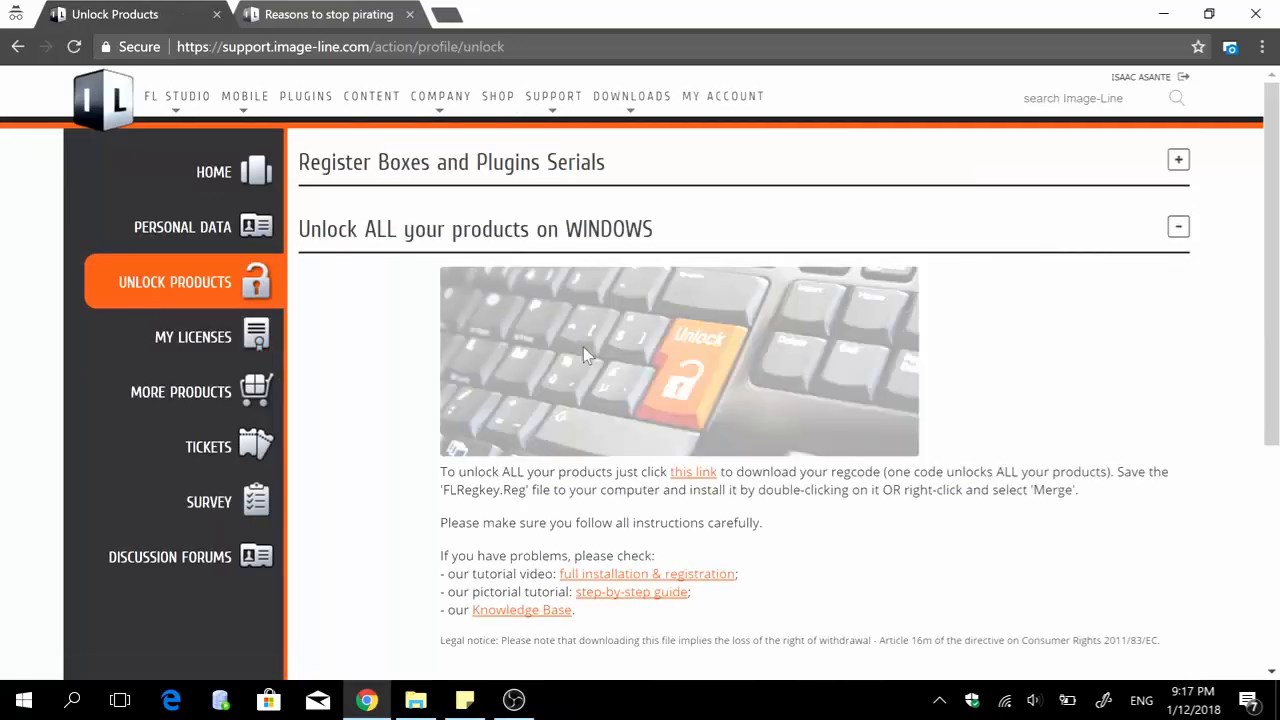